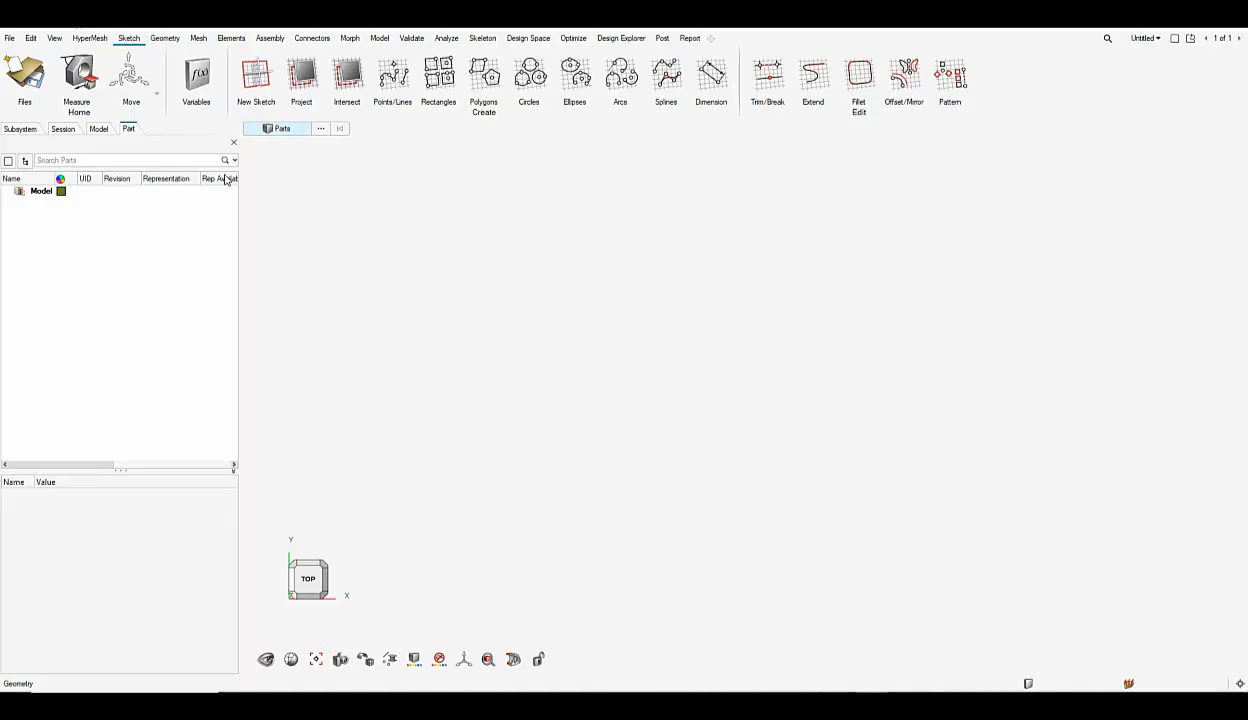
pyautogui.moveTo(991, 573)
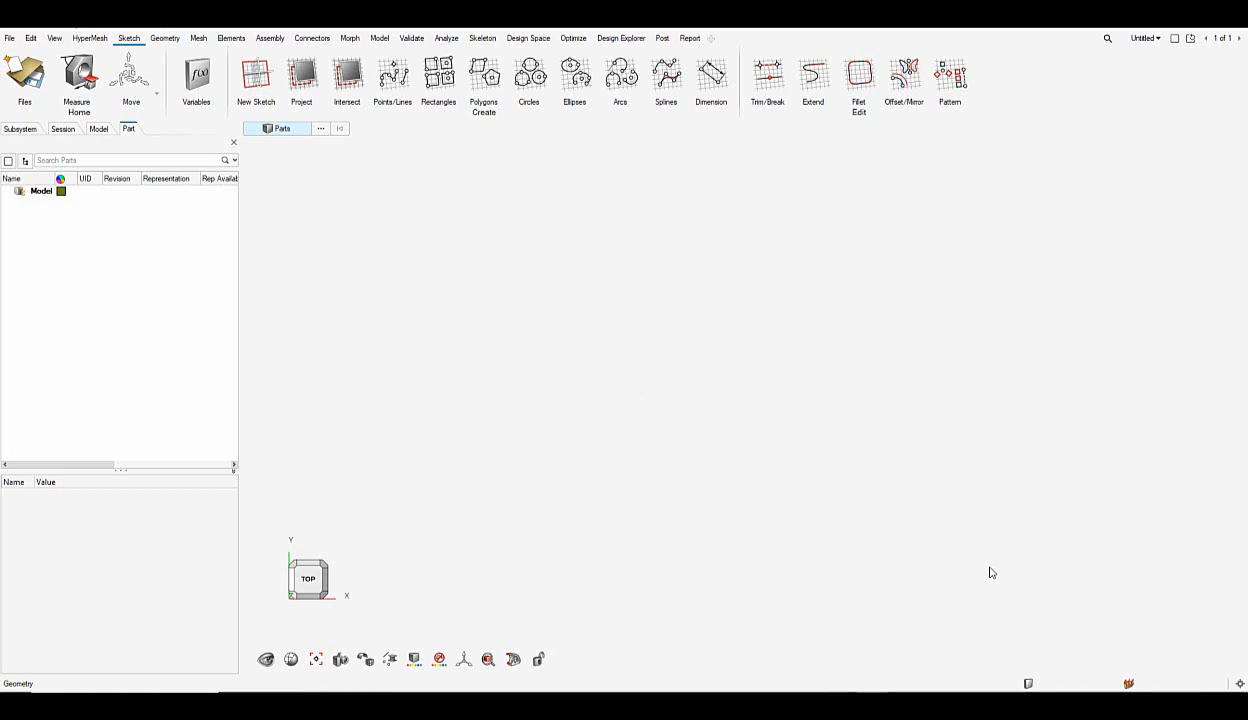
# Import CAD_Model.STEP as geometry, keeping its assembly hierarchy as parts
pyautogui.click(9, 38)
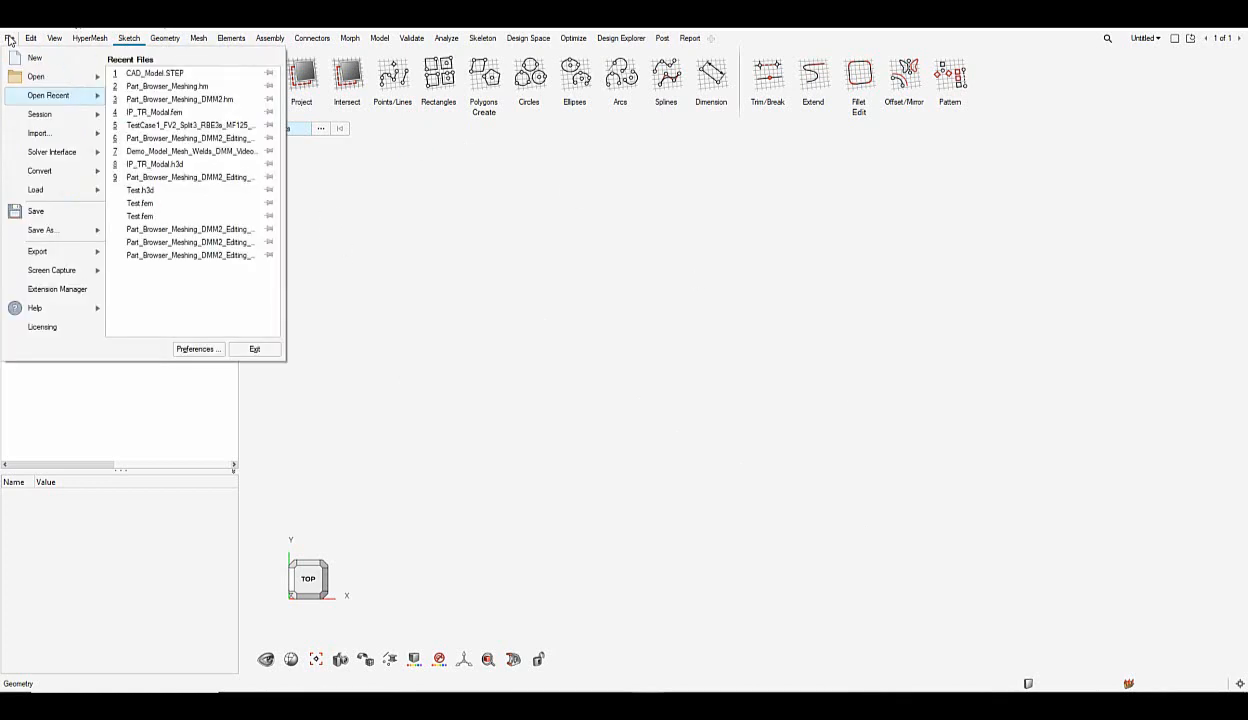
pyautogui.click(39, 133)
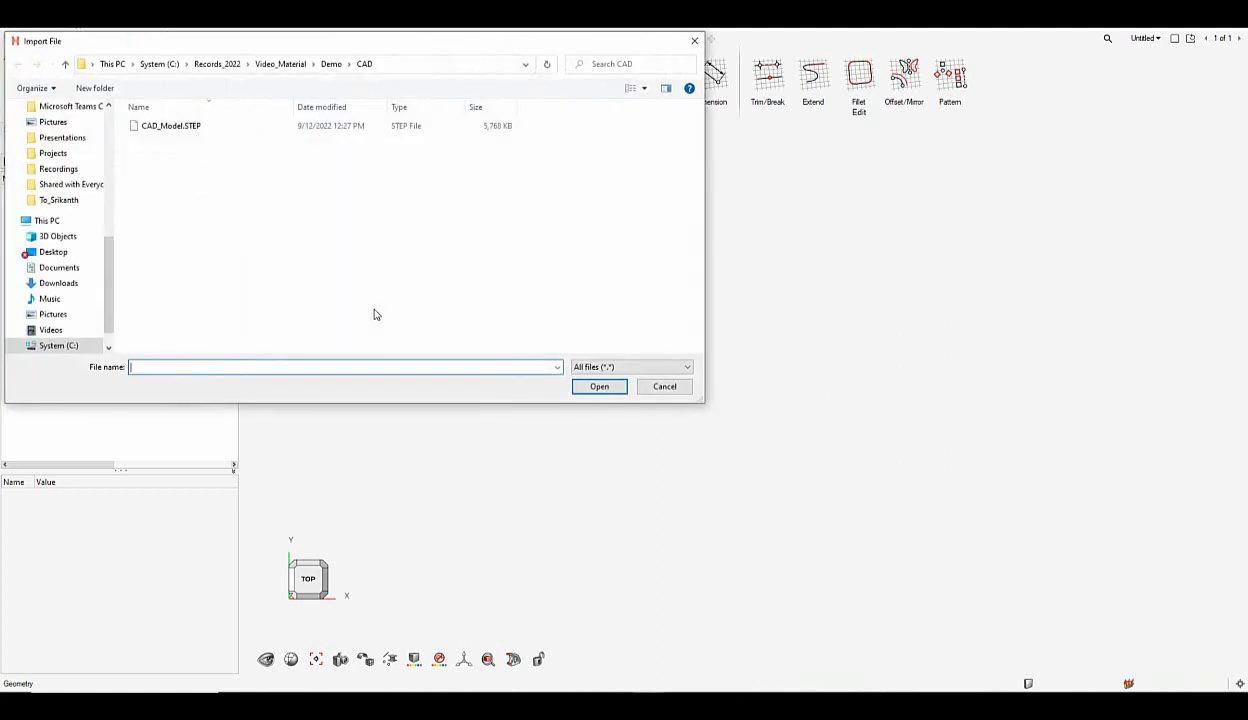
pyautogui.click(171, 125)
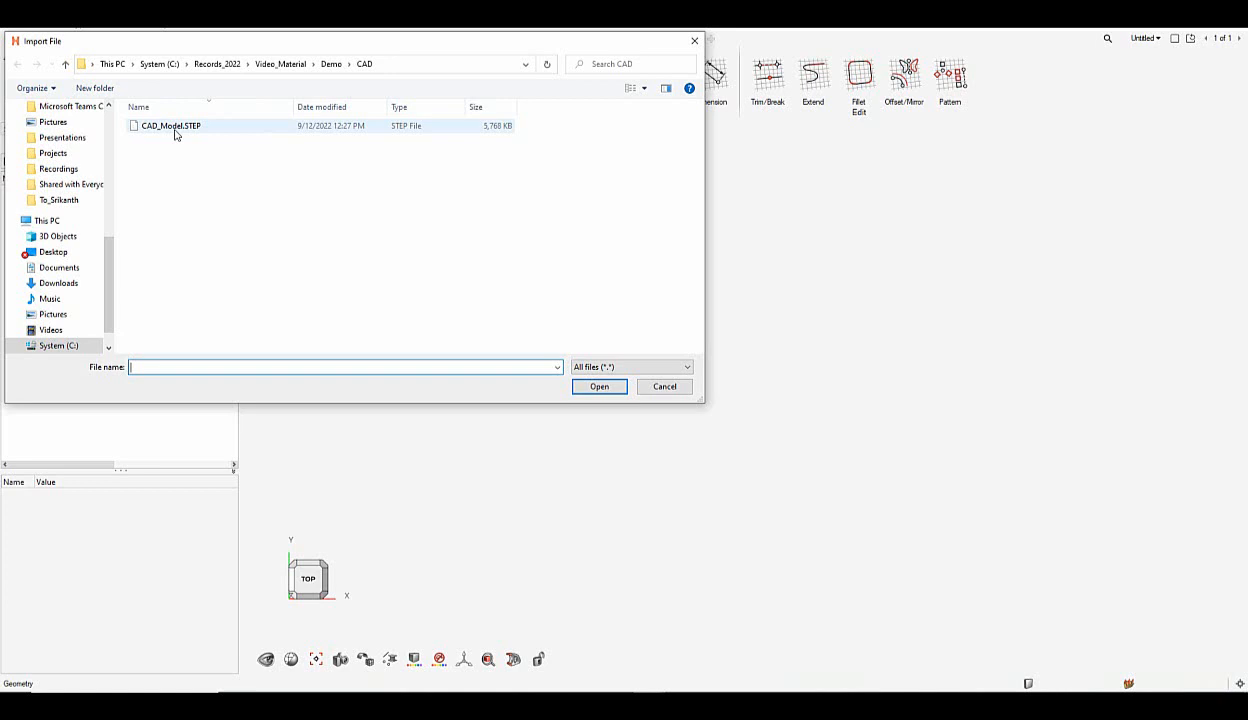
pyautogui.click(599, 386)
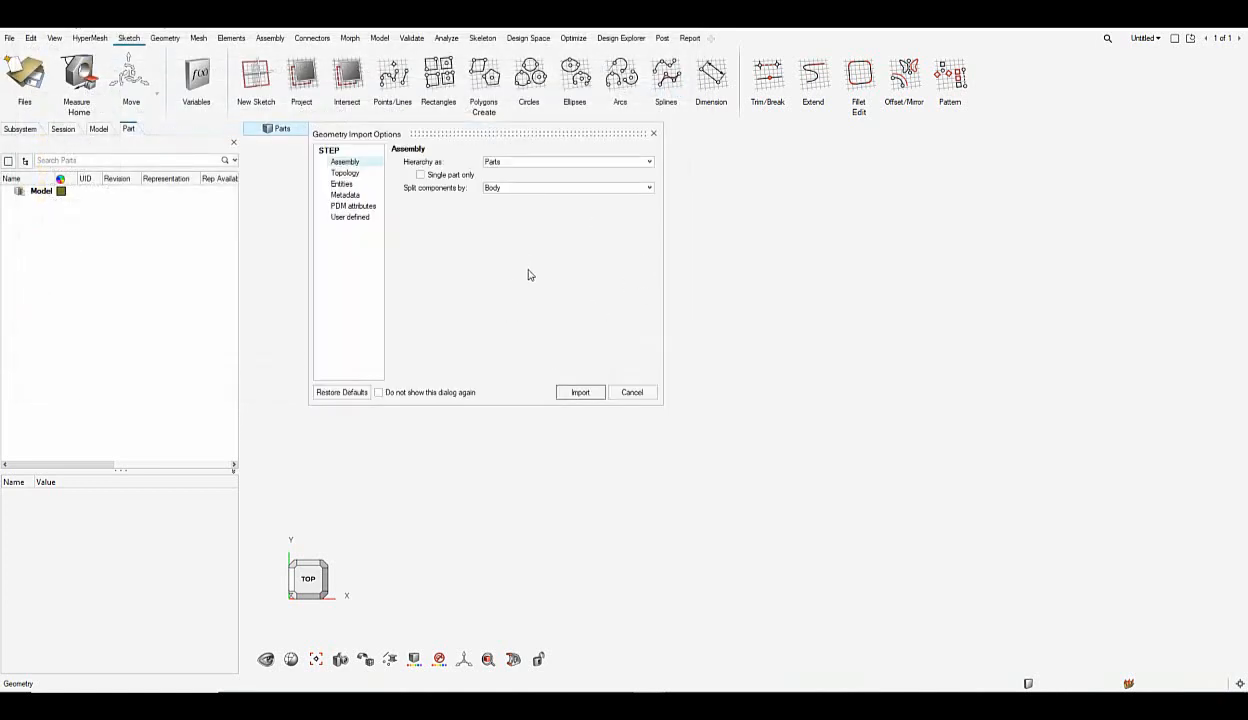
pyautogui.click(580, 392)
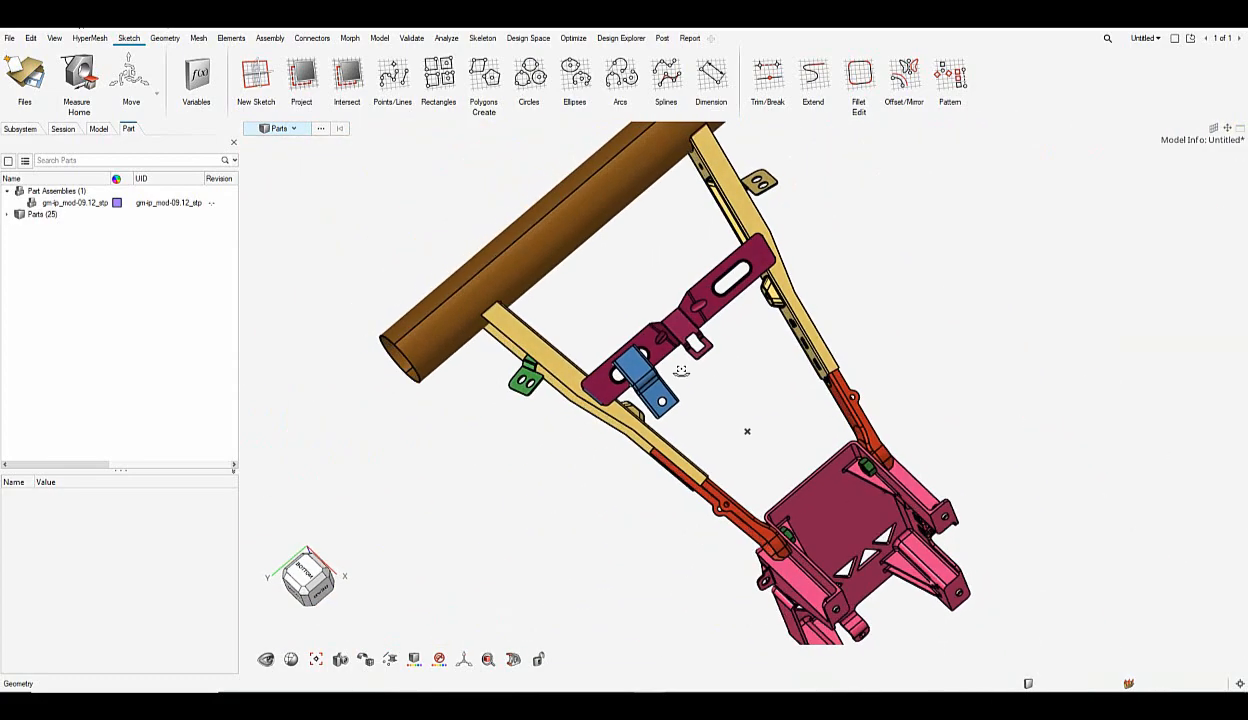
# Orbit the imported 25-part STEP assembly to inspect it
pyautogui.moveTo(747, 431); pyautogui.dragTo(832, 375)
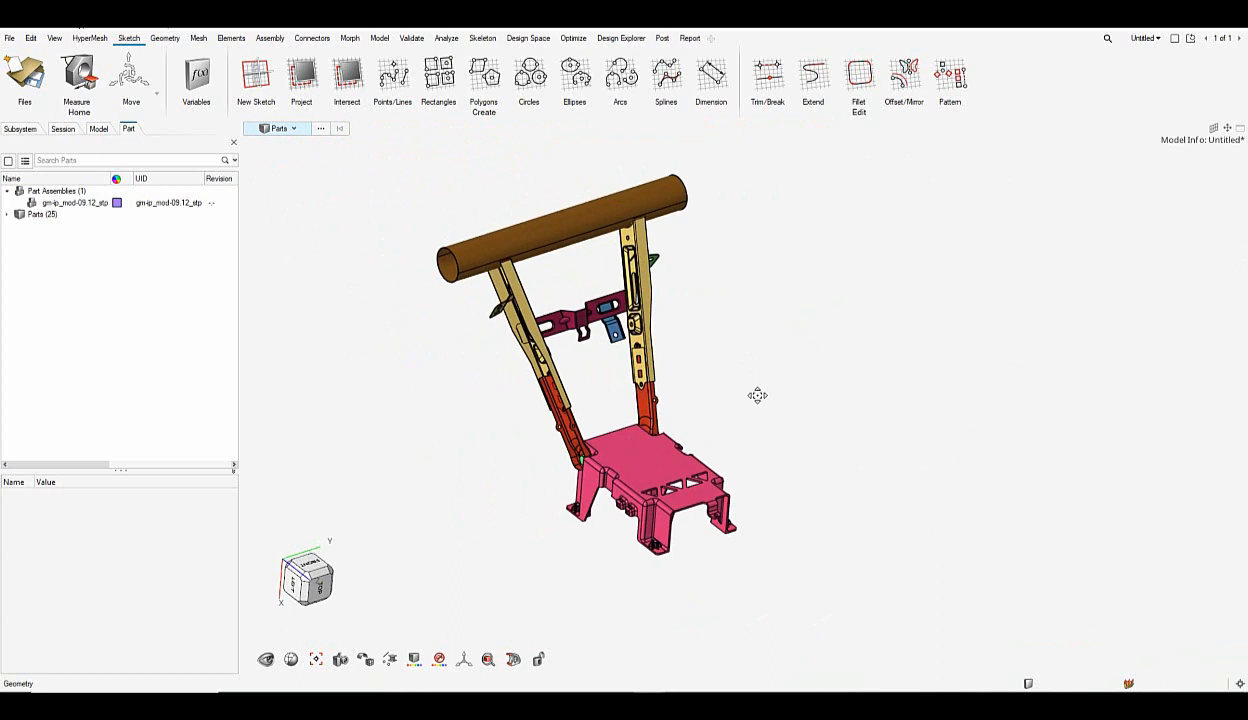
pyautogui.moveTo(811, 385)
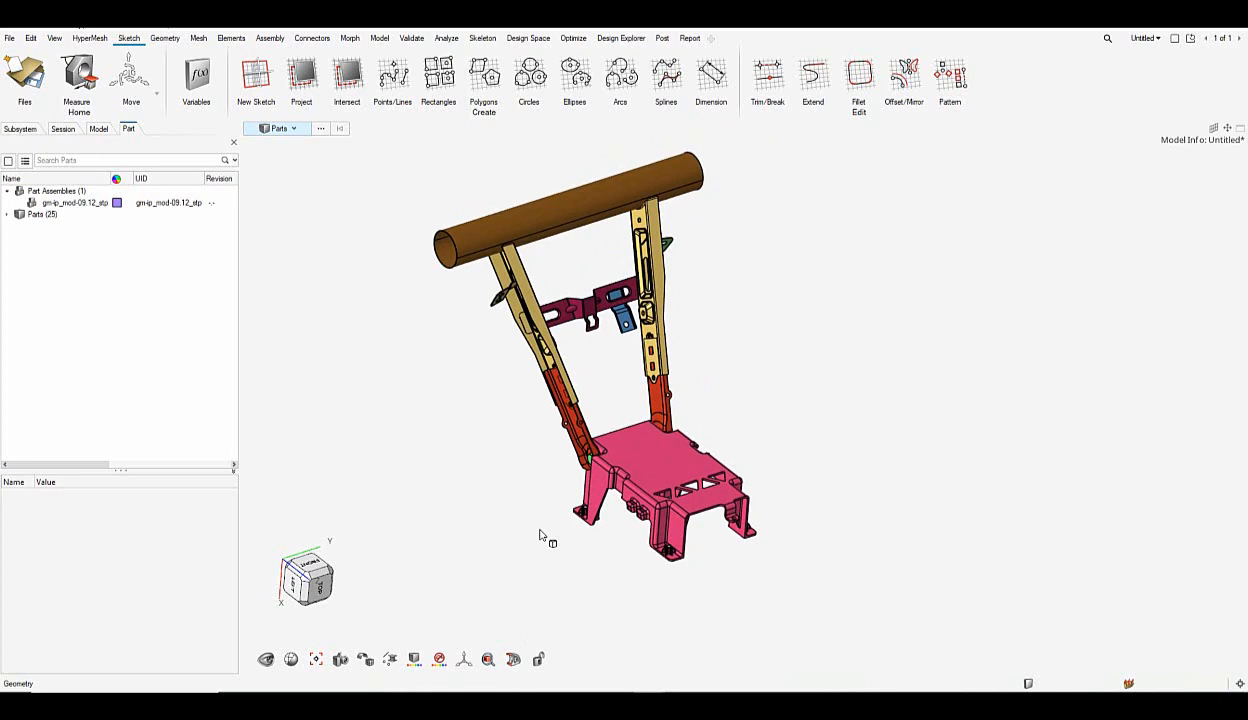
pyautogui.moveTo(43, 341)
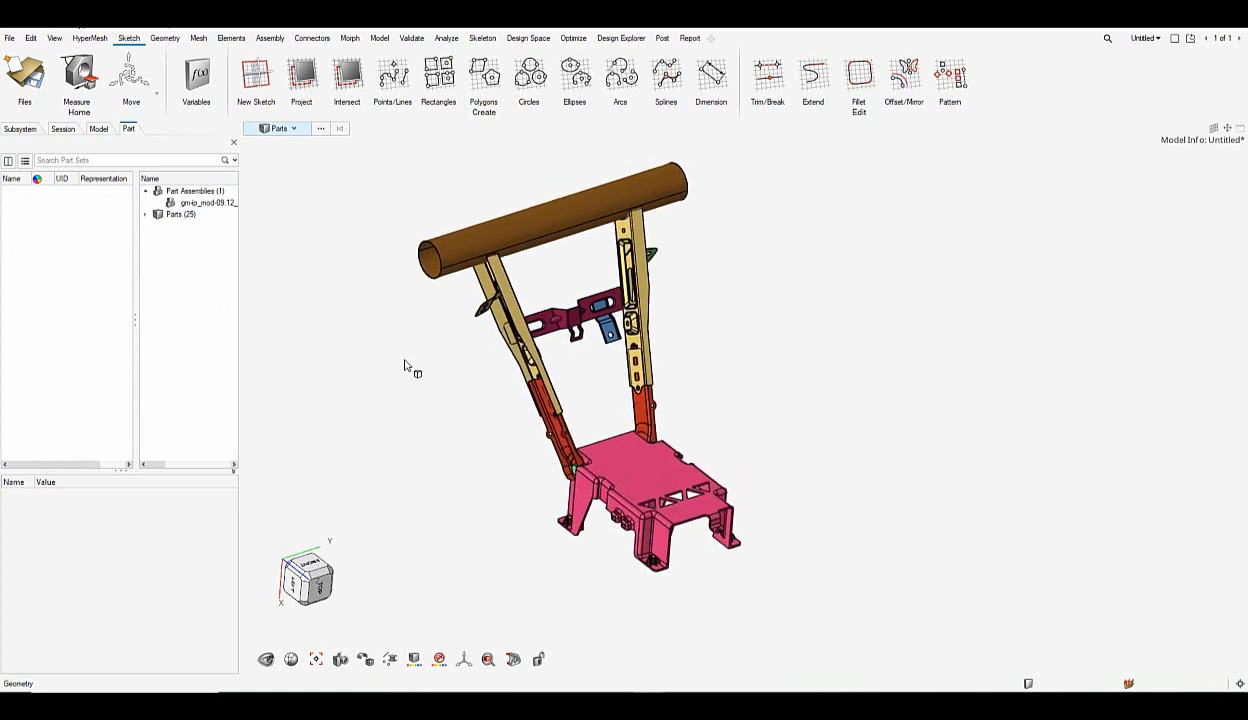
pyautogui.moveTo(537, 250)
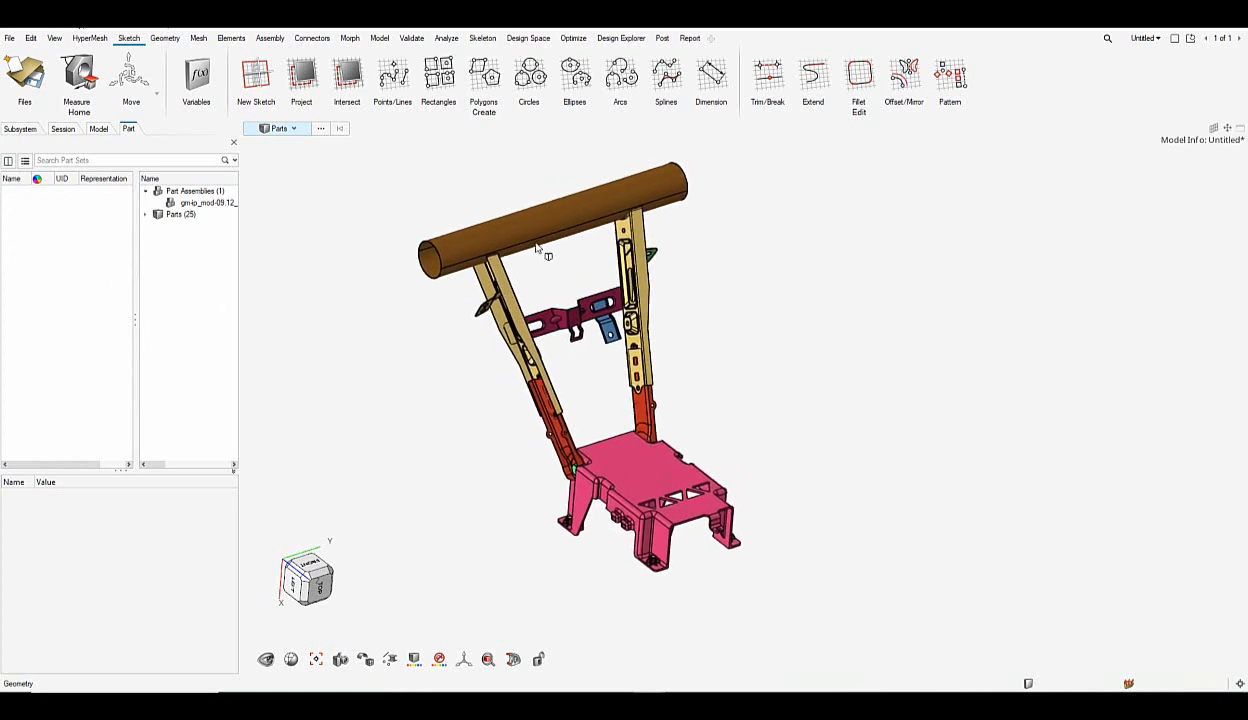
# Expand Parts (25) and group the nine brackets and IP Panel Tube into Part Set1
pyautogui.click(146, 214)
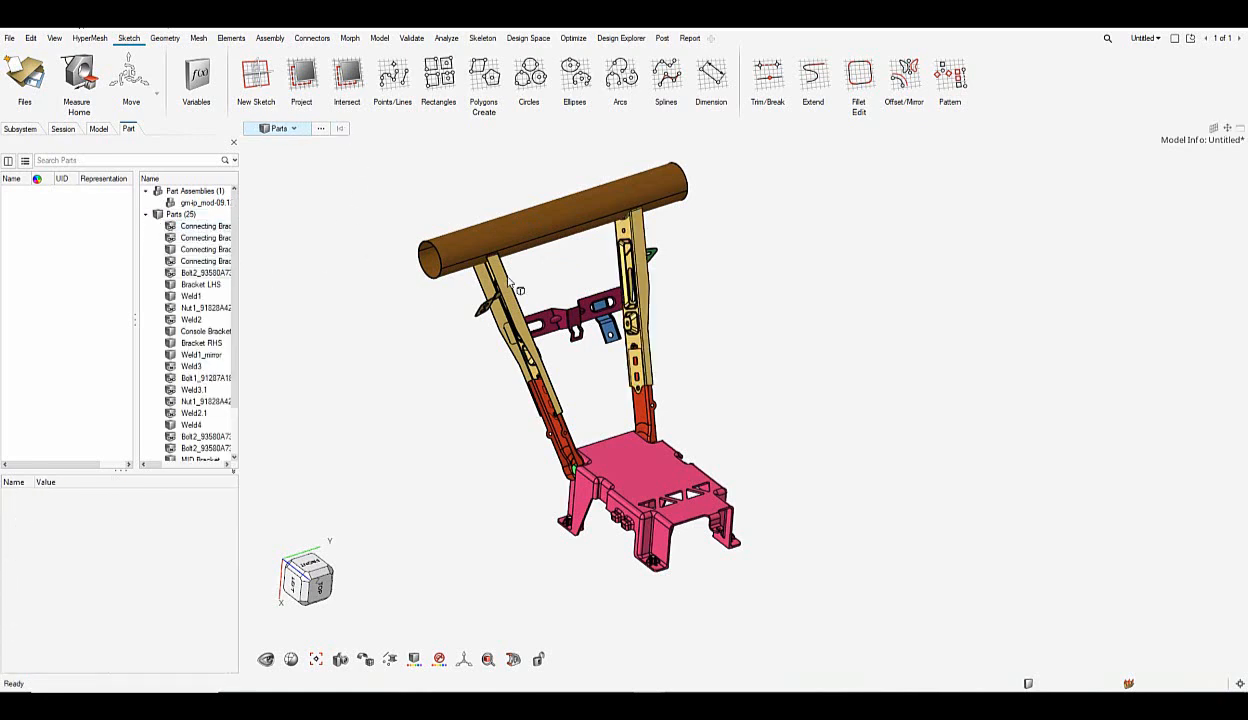
pyautogui.click(550, 210)
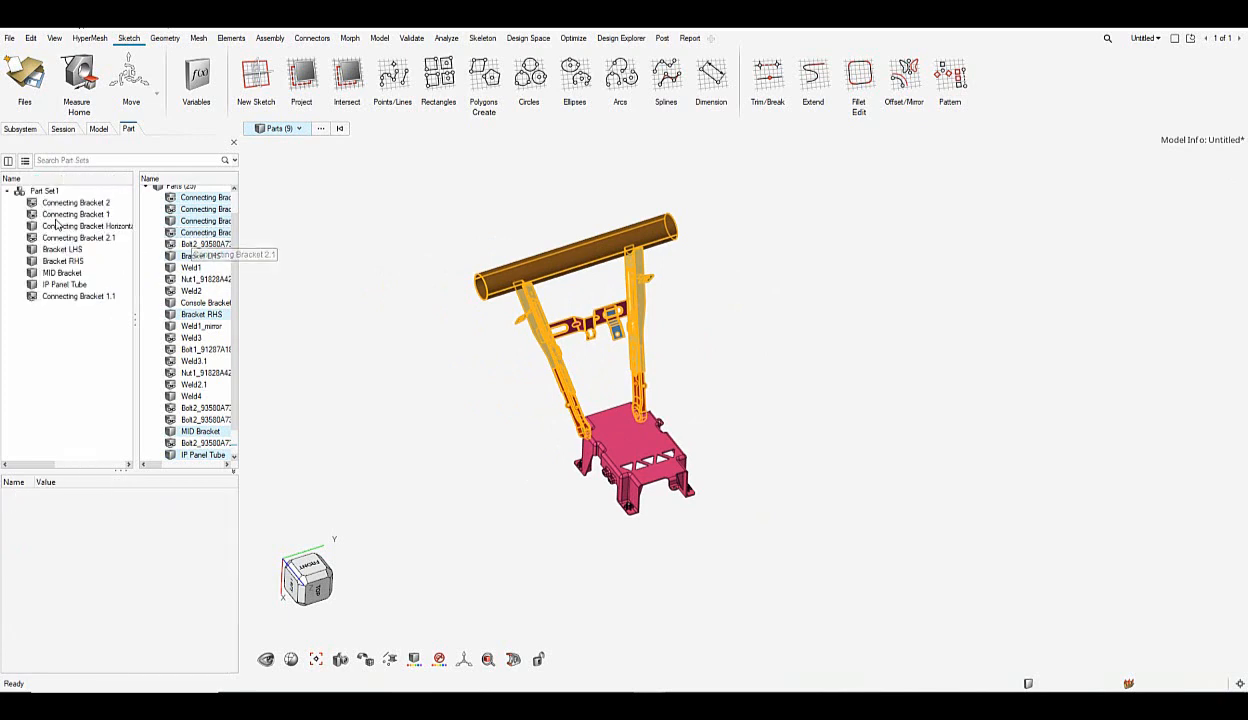
# Rename Part Set1 to Sheet_Metal through its context menu
pyautogui.click(44, 191)
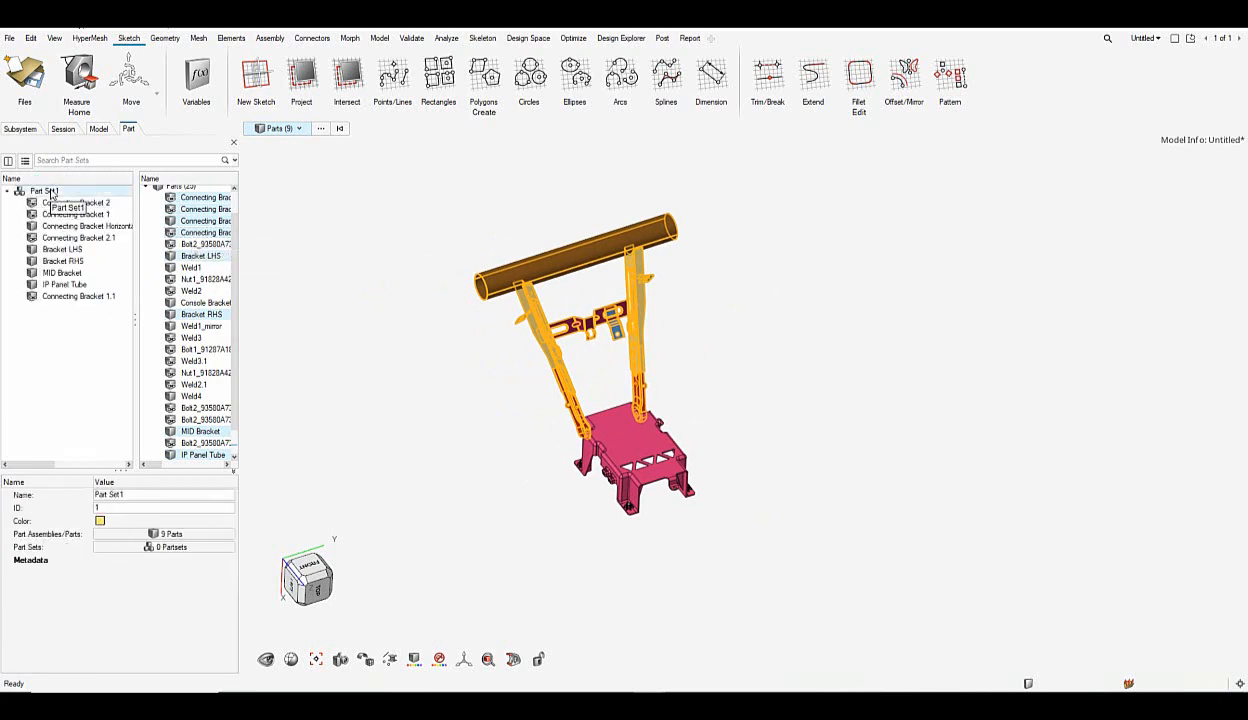
pyautogui.rightClick(45, 191)
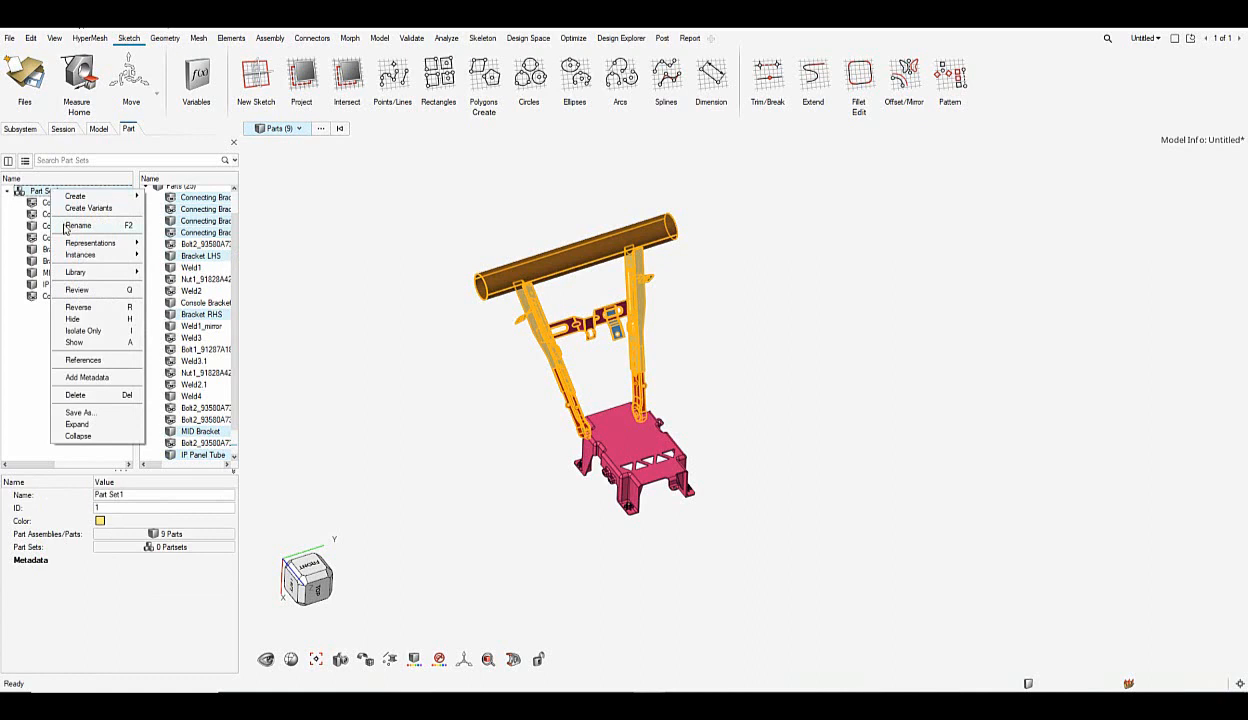
pyautogui.click(78, 225)
pyautogui.write('Sheet_')
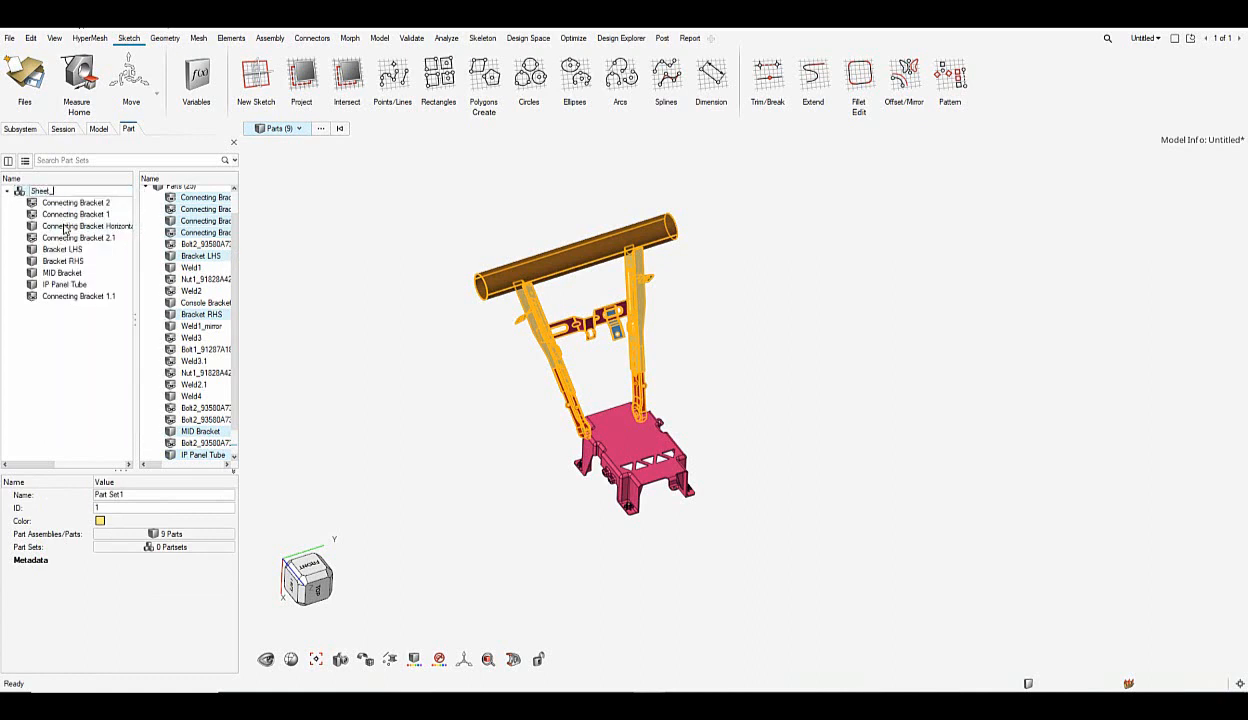
pyautogui.write('Metal')
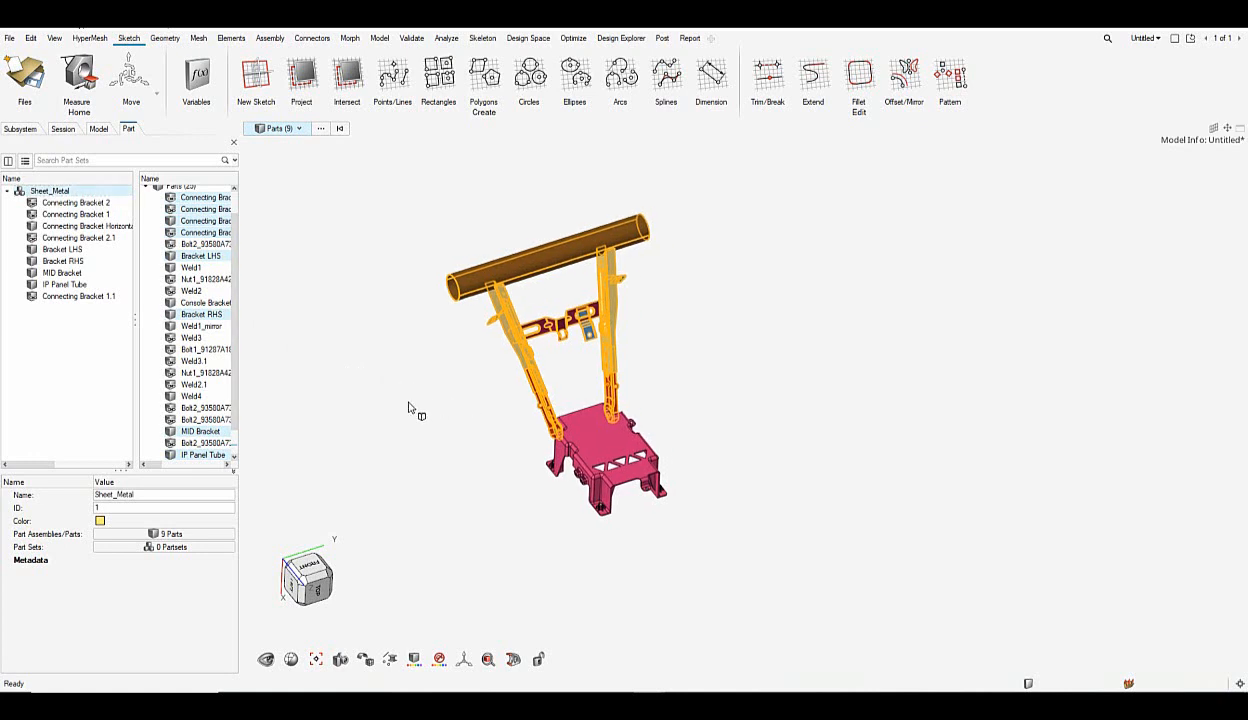
pyautogui.click(76, 202)
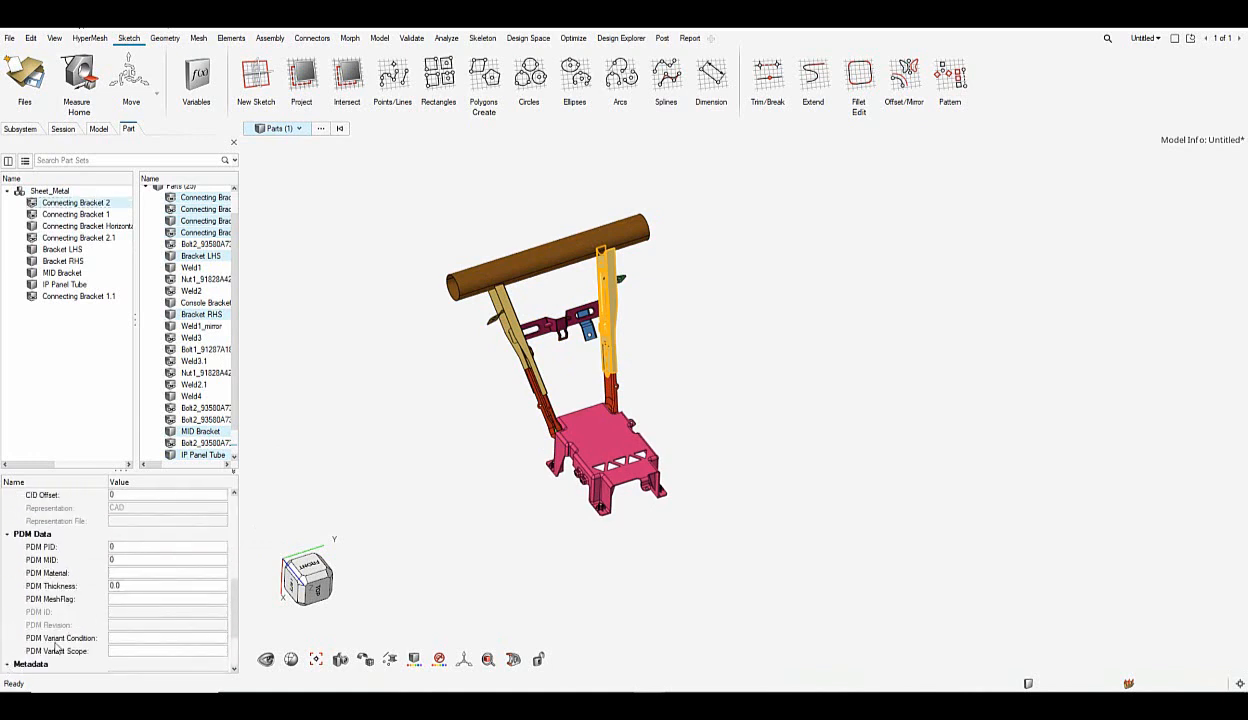
pyautogui.scroll(-3)
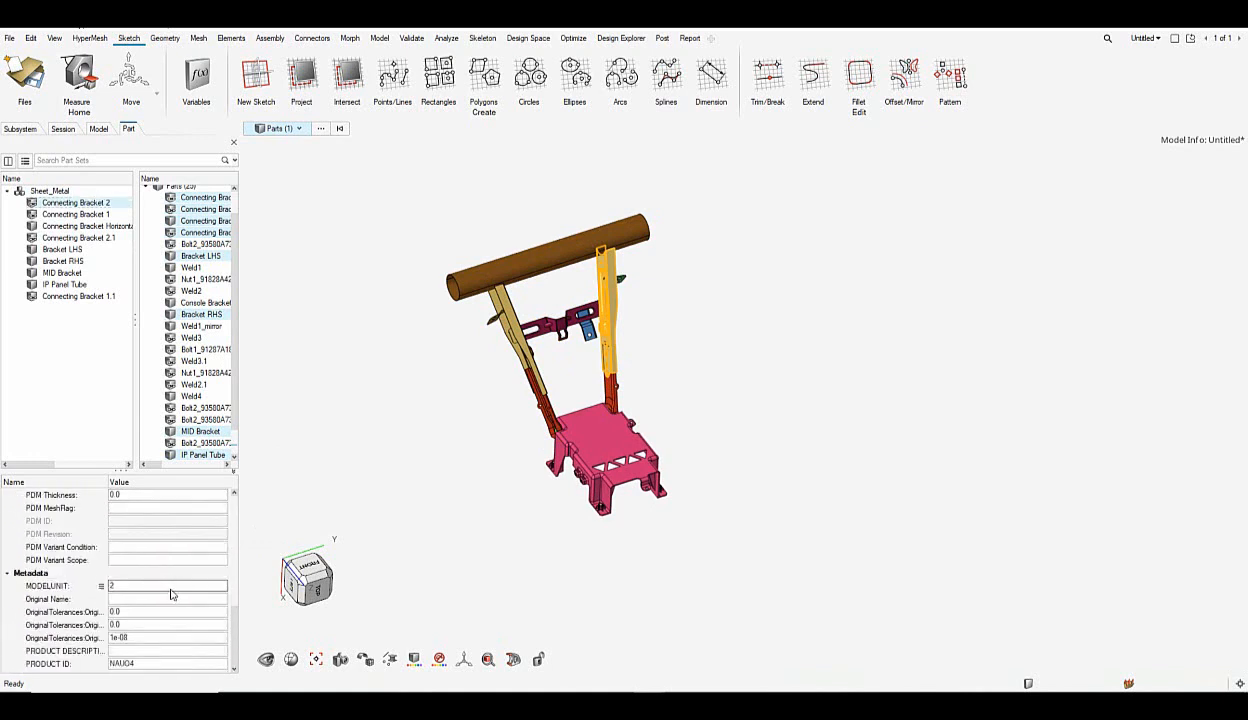
pyautogui.click(76, 202)
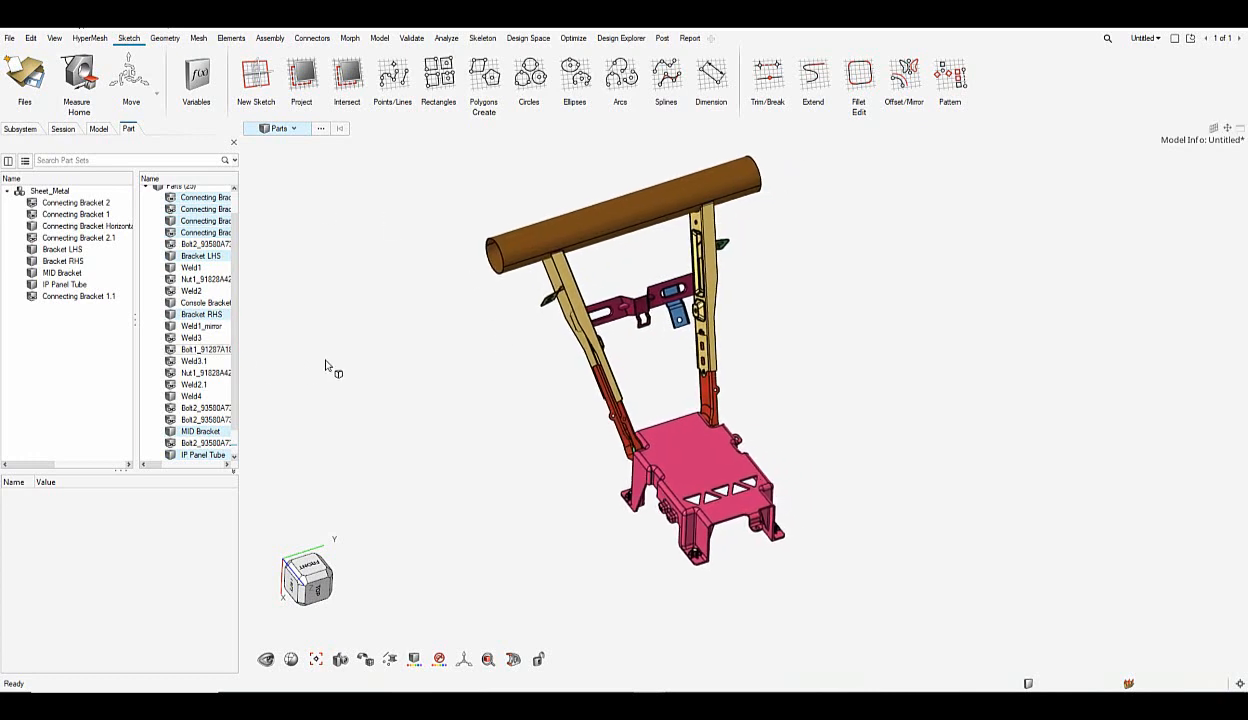
# Save the nine Sheet_Metal part representations to the library
pyautogui.rightClick(49, 191)
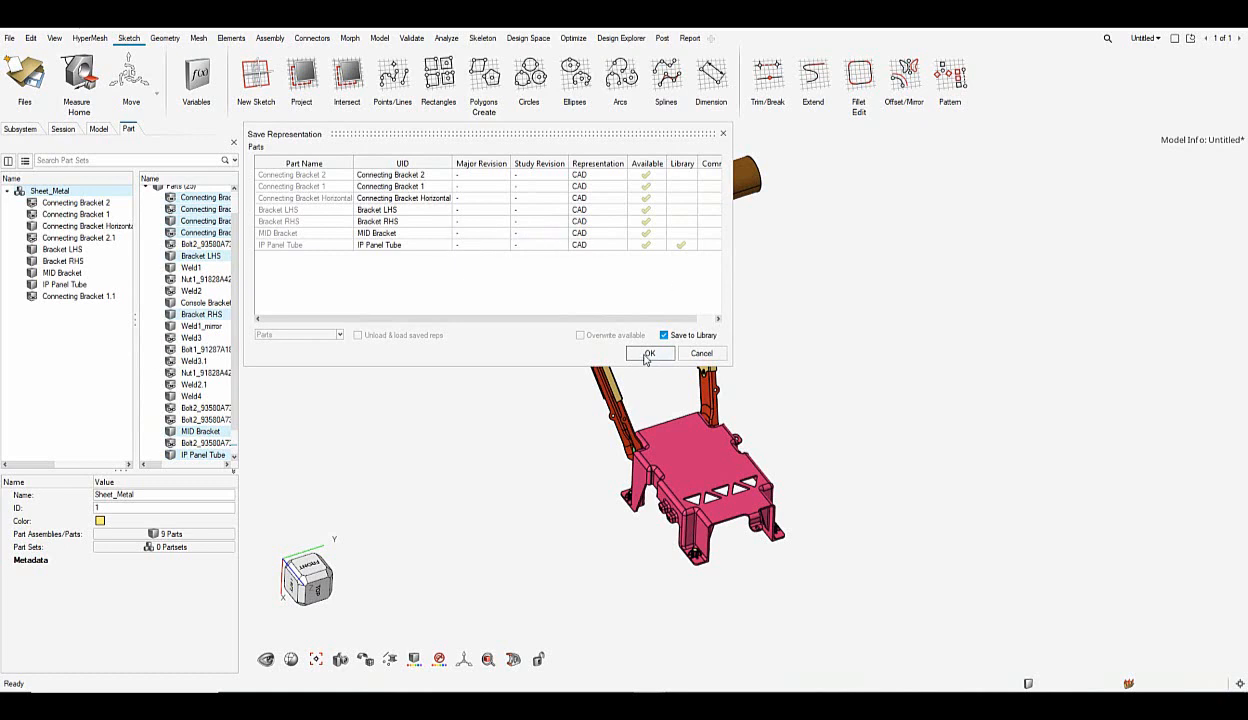
pyautogui.click(648, 353)
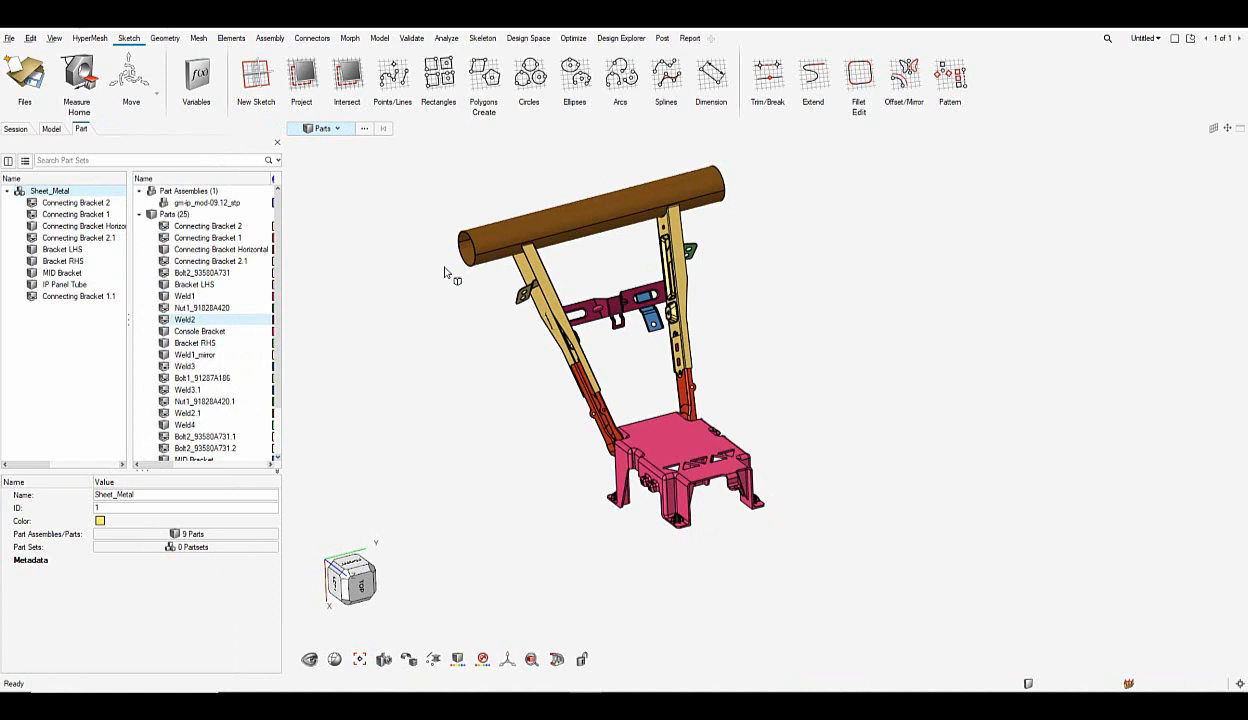
# Open Representations > Settings > User Representations for the Sheet_Metal set
pyautogui.rightClick(50, 191)
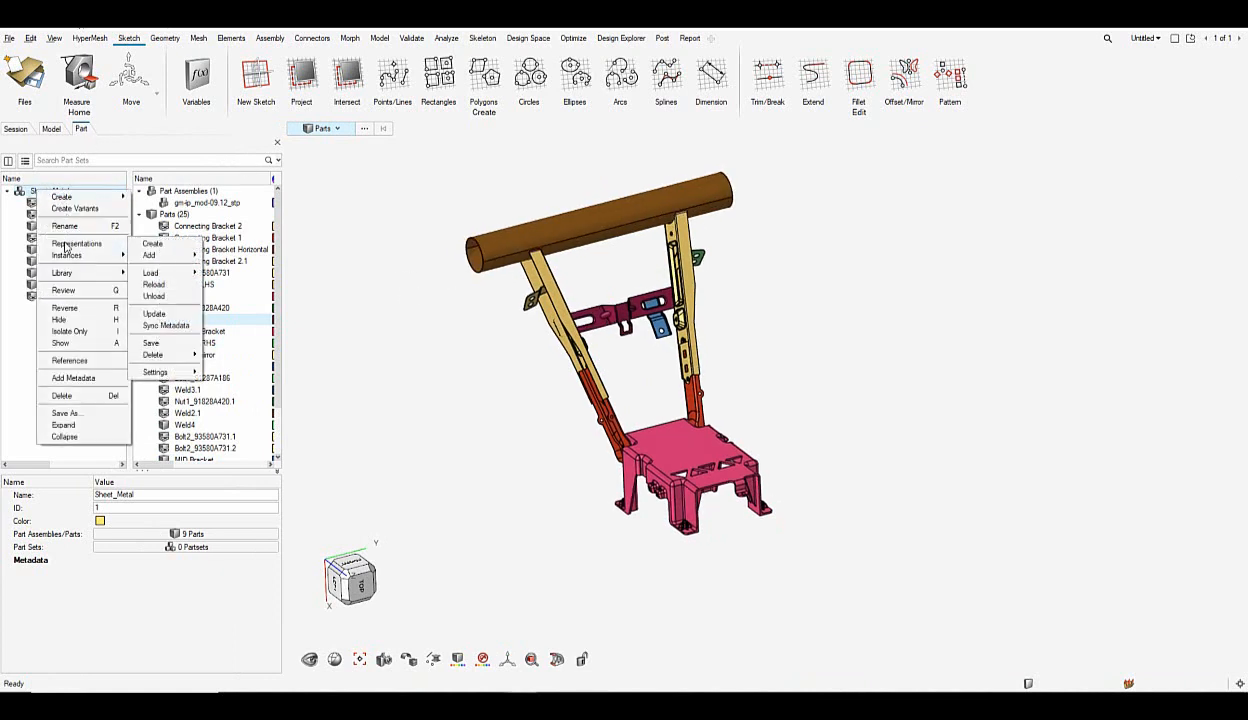
pyautogui.click(155, 372)
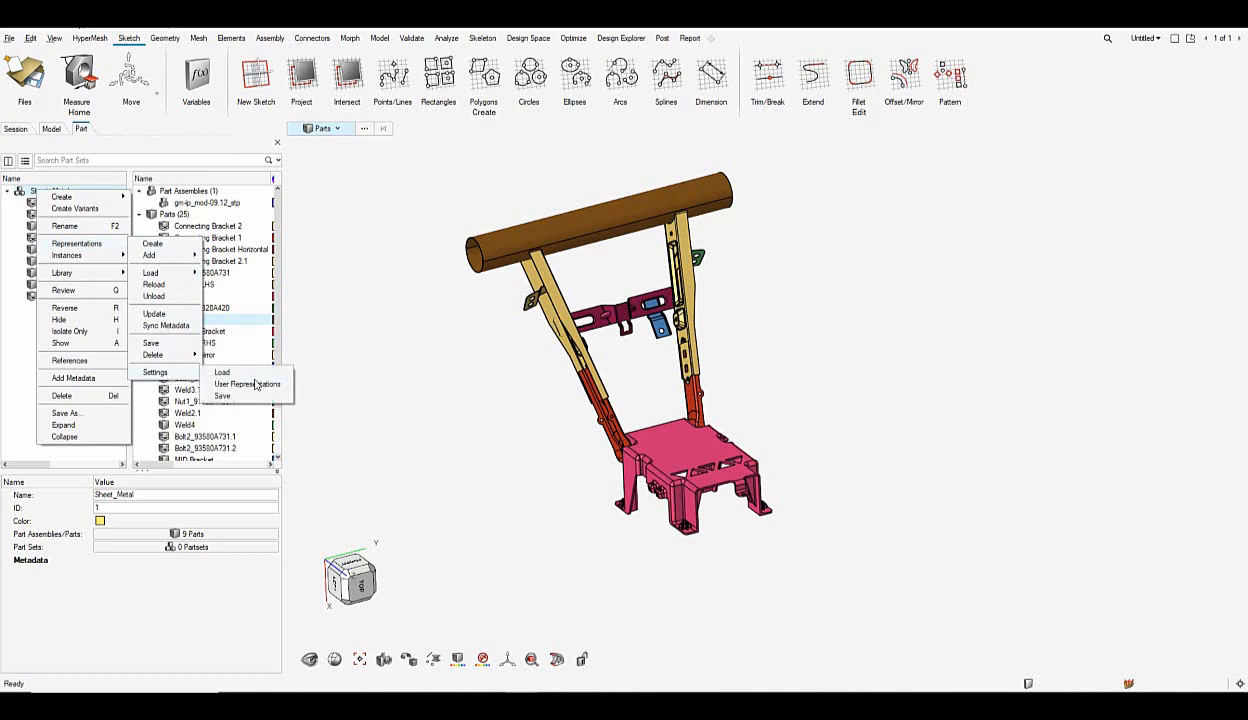
pyautogui.click(247, 384)
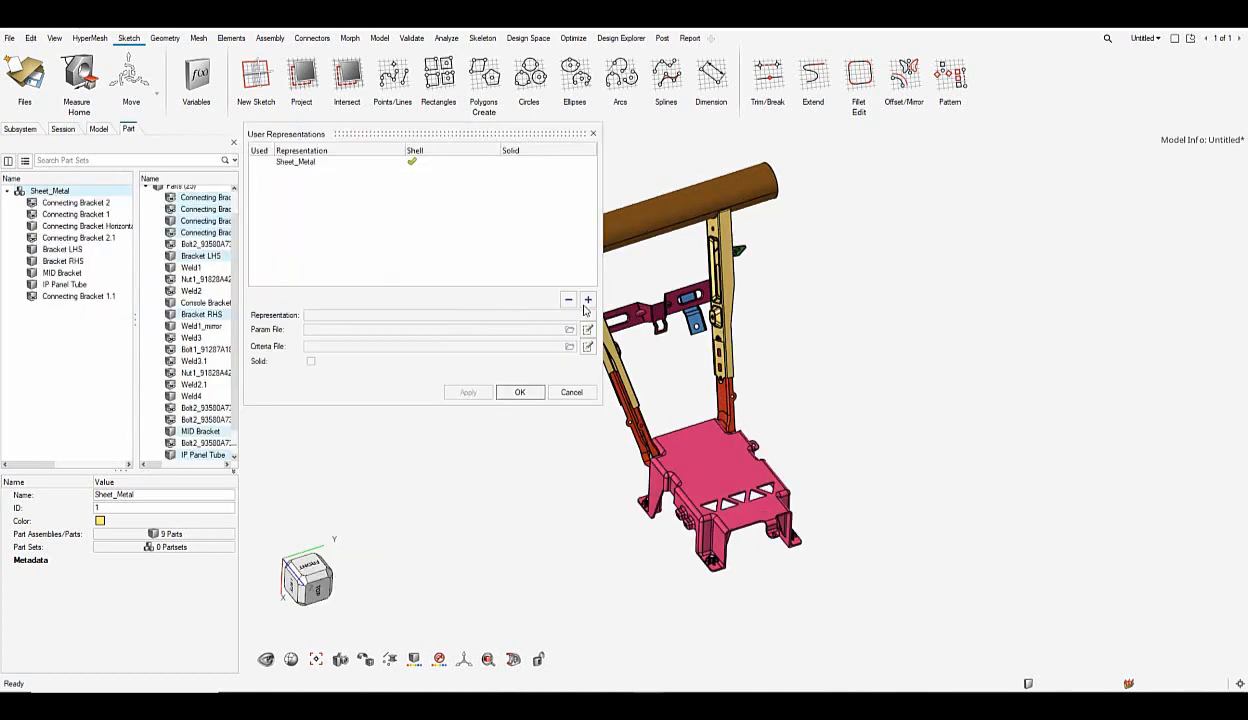
# Add representation Demo_Part_Browser_BM with durability_5mm.param and durability_5mm.criteria files, and apply
pyautogui.click(588, 300)
pyautogui.write('D')
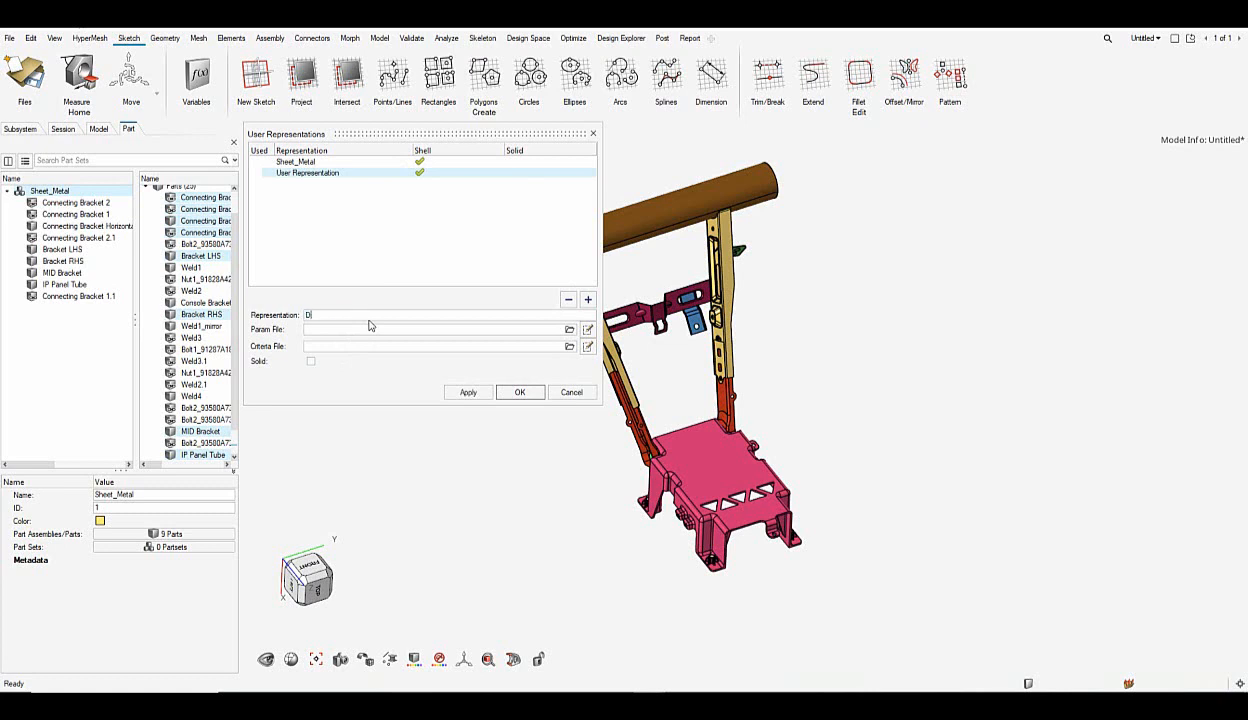
pyautogui.write('emo_Part_B')
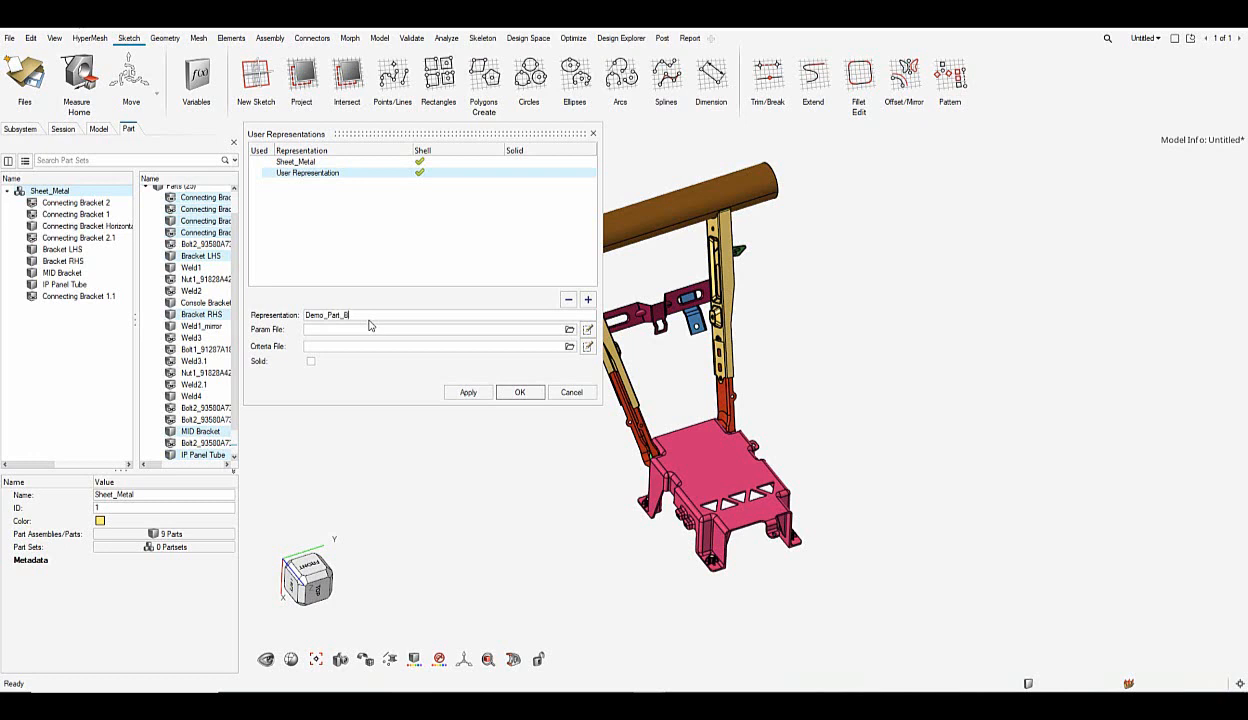
pyautogui.write('rowser_BM')
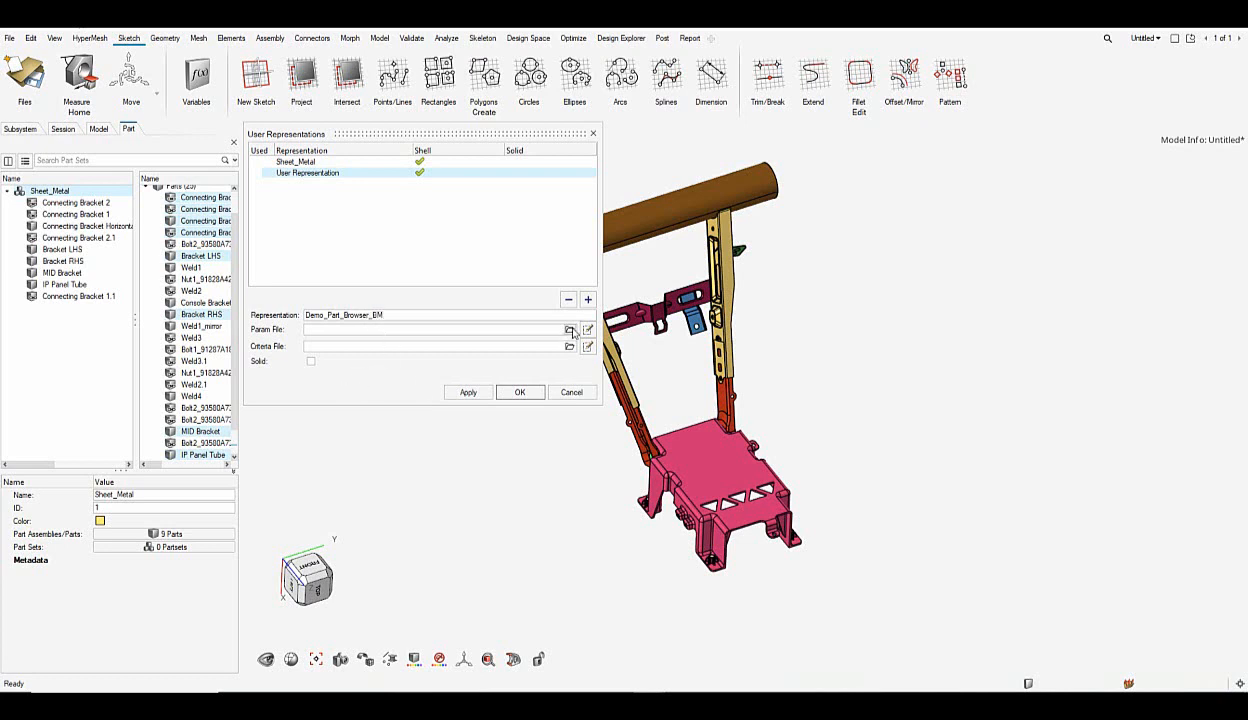
pyautogui.click(570, 329)
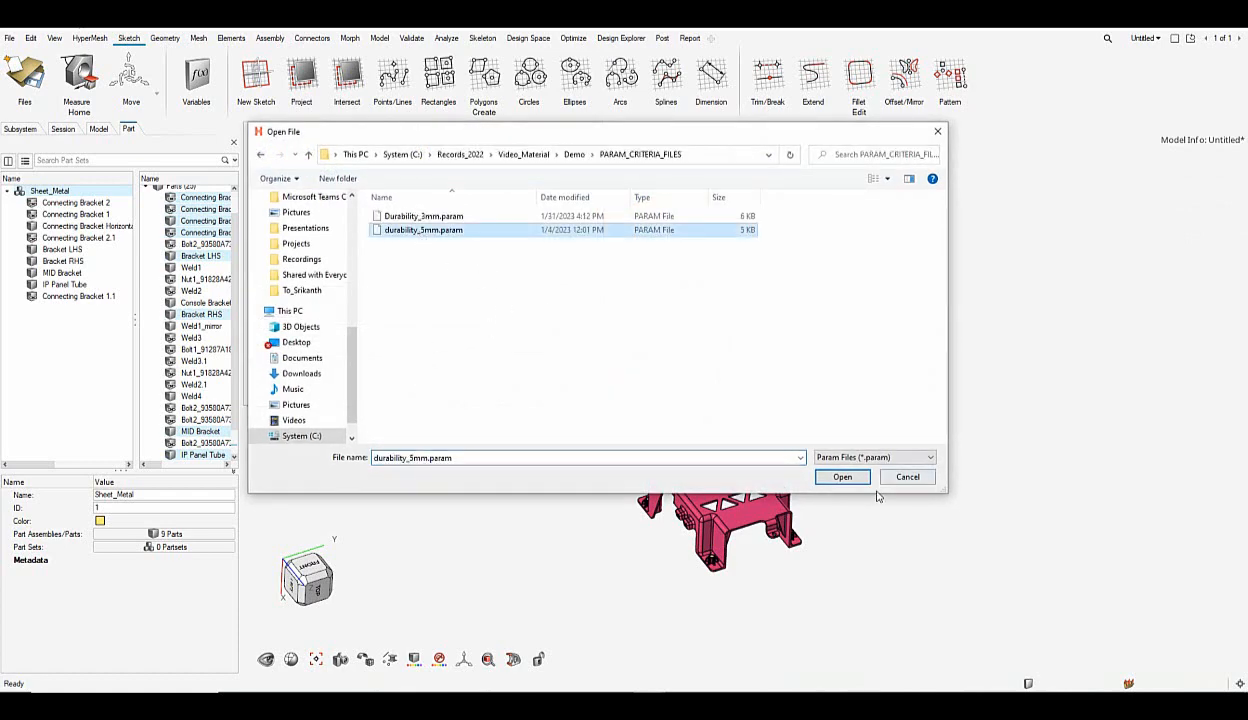
pyautogui.click(842, 477)
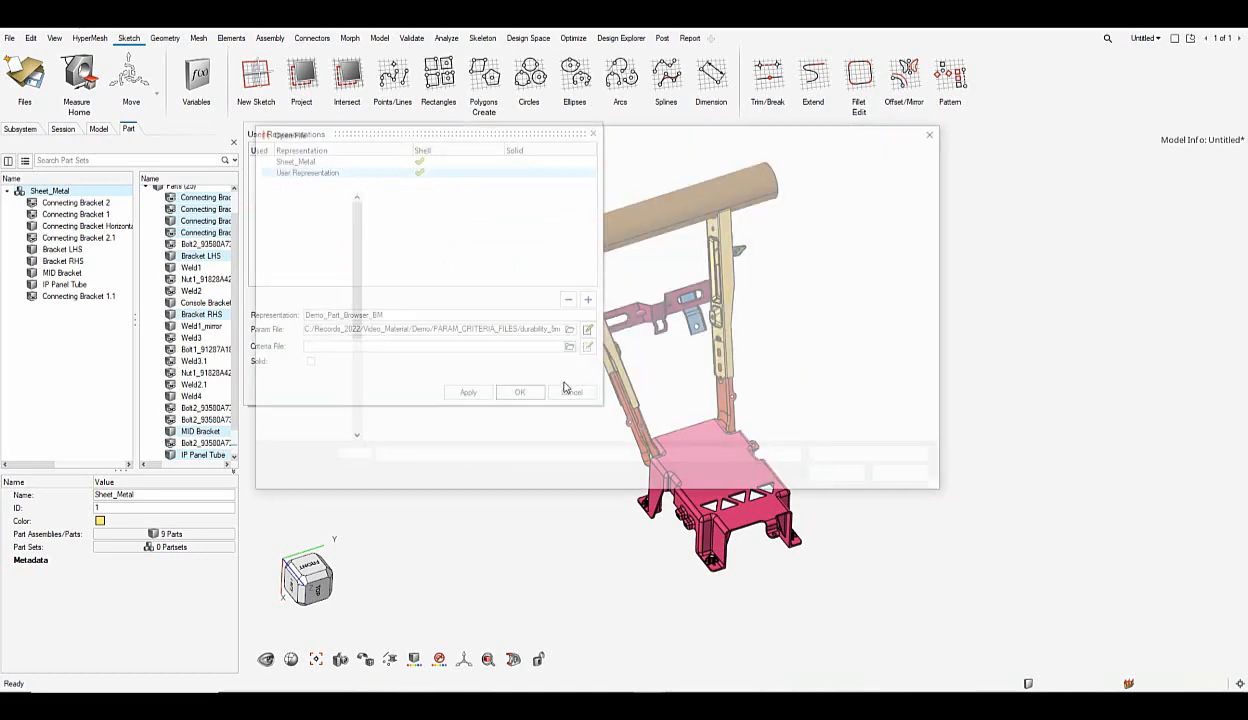
pyautogui.click(588, 329)
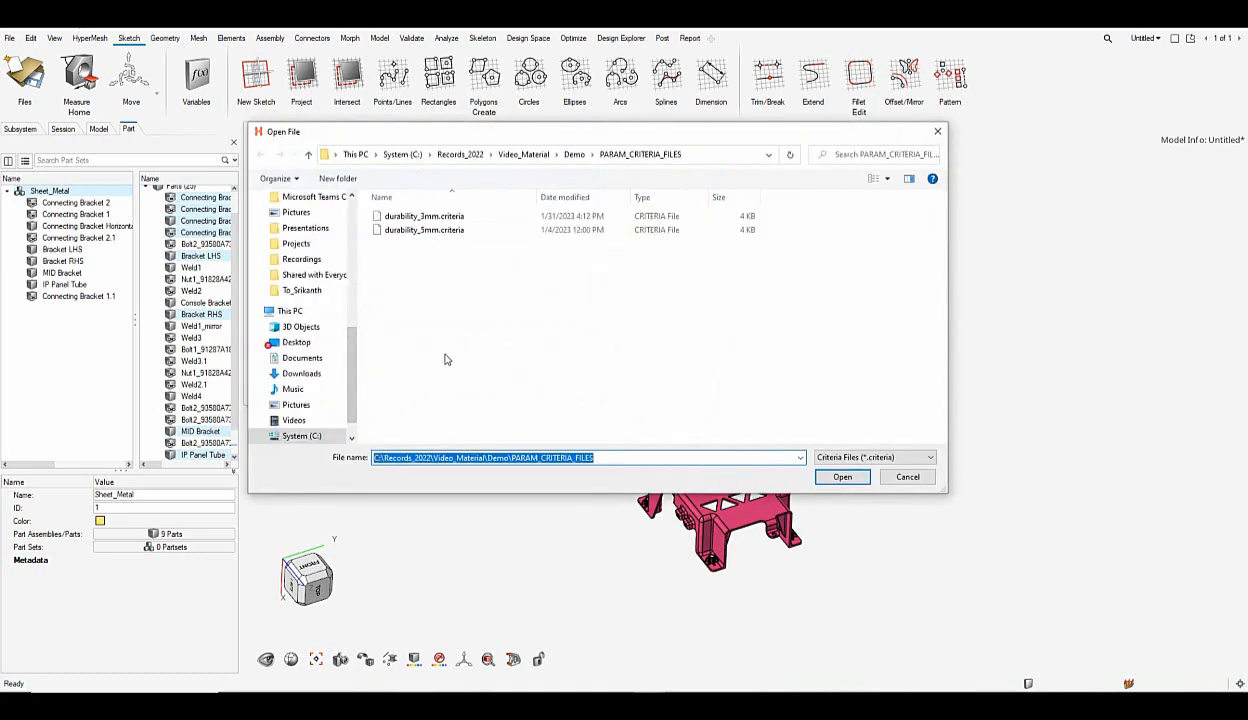
pyautogui.click(842, 476)
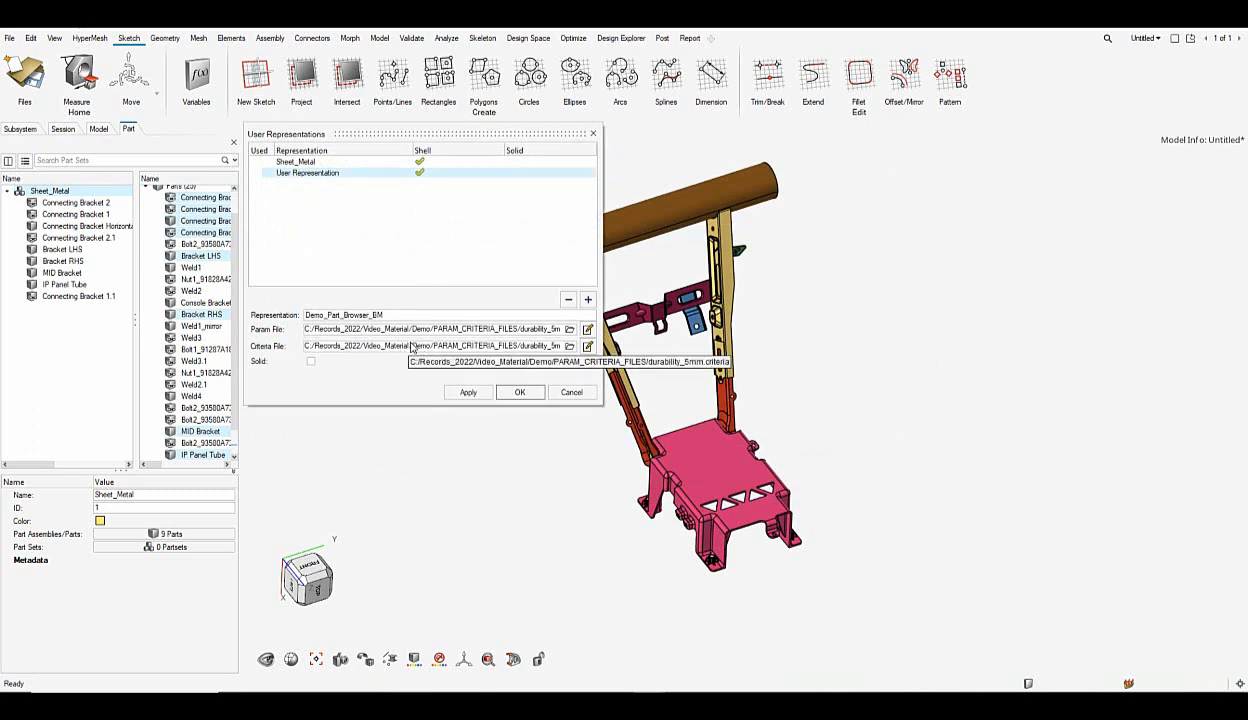
pyautogui.moveTo(365, 378)
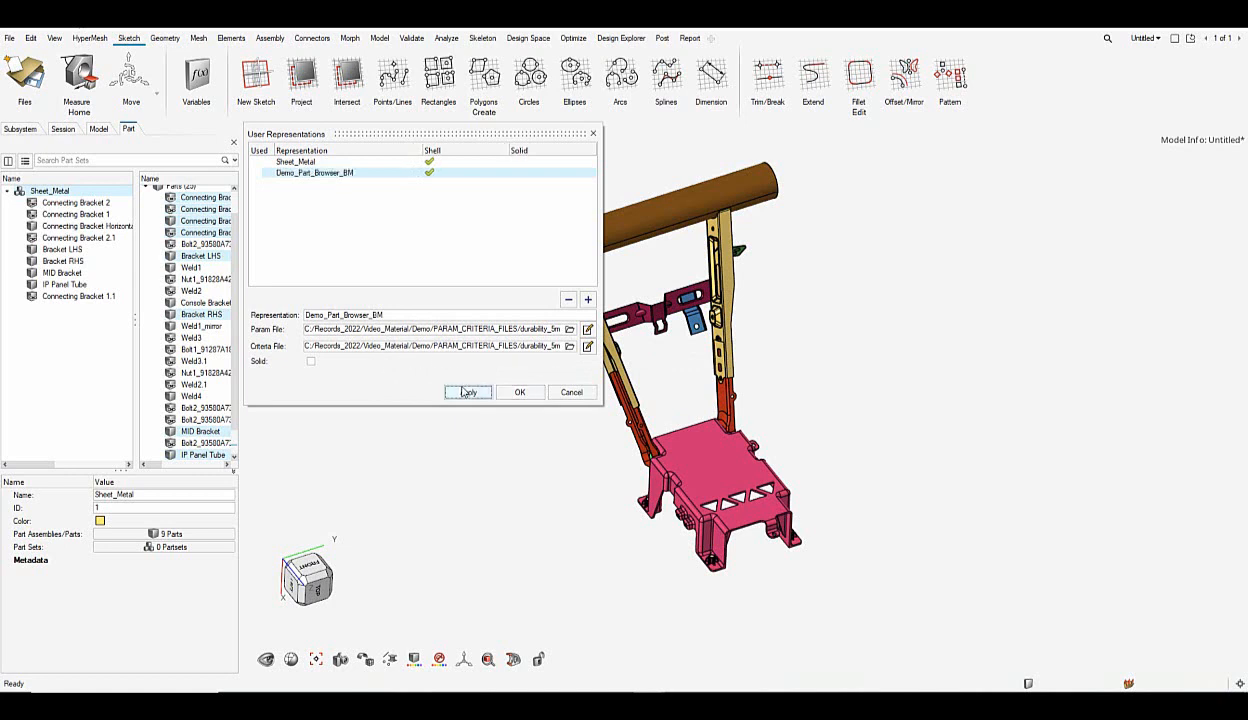
pyautogui.click(519, 392)
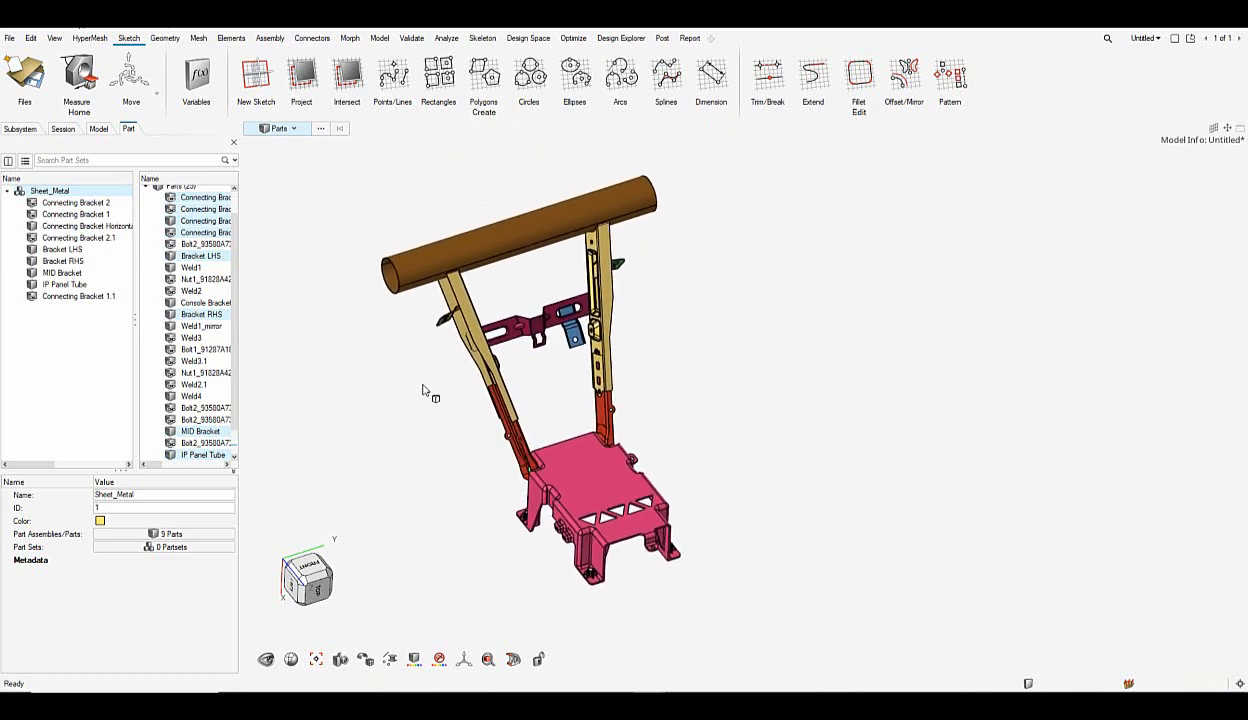
# Change the Sheet_Metal parts to the Demo_Part_Browser_BM representation
pyautogui.rightClick(50, 190)
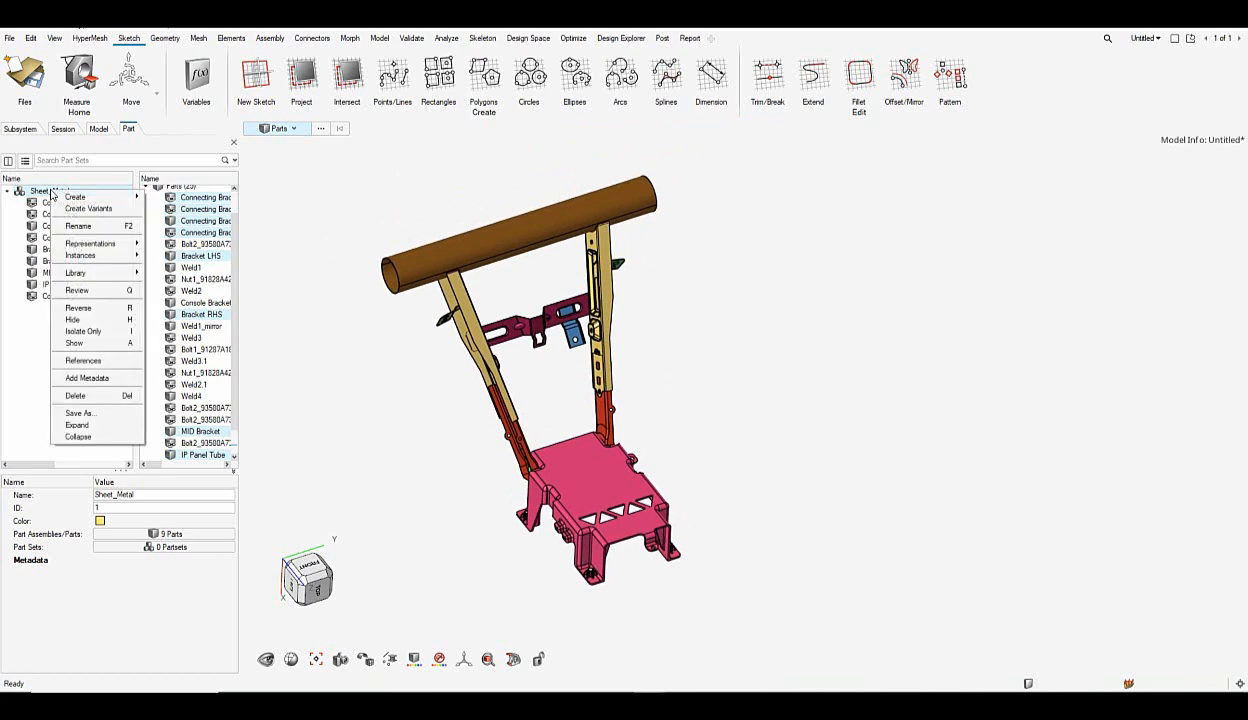
pyautogui.click(90, 243)
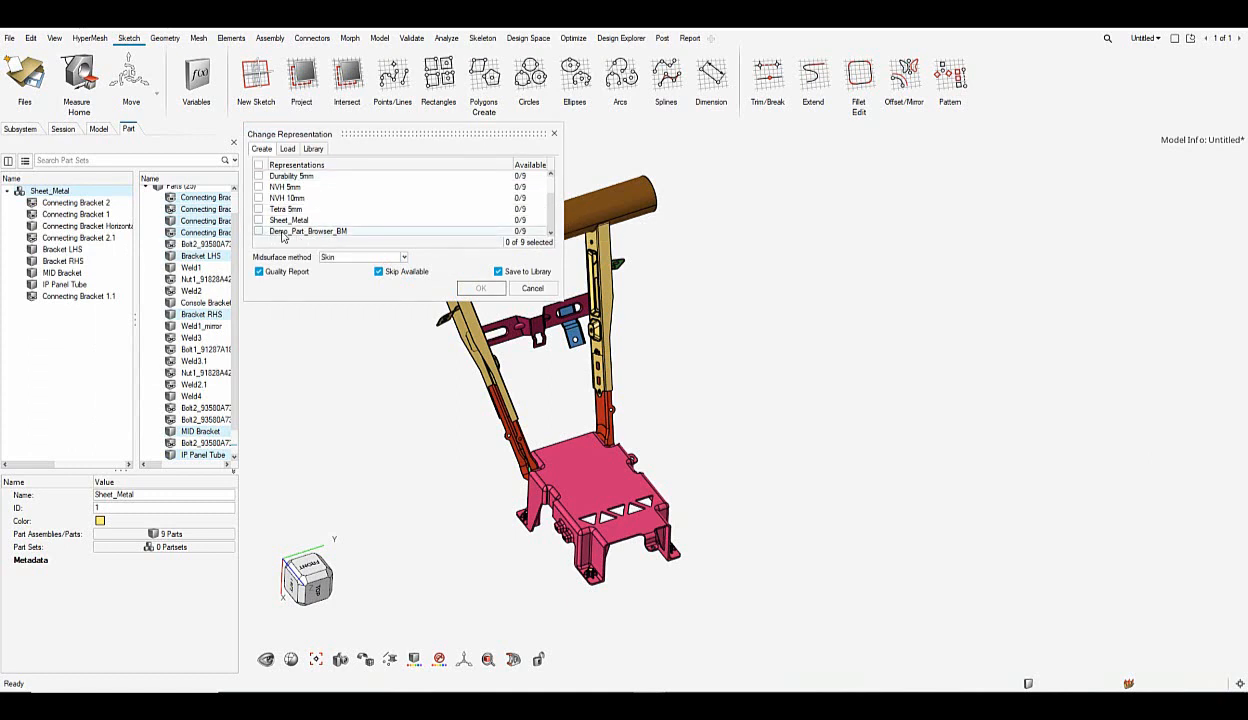
pyautogui.click(259, 231)
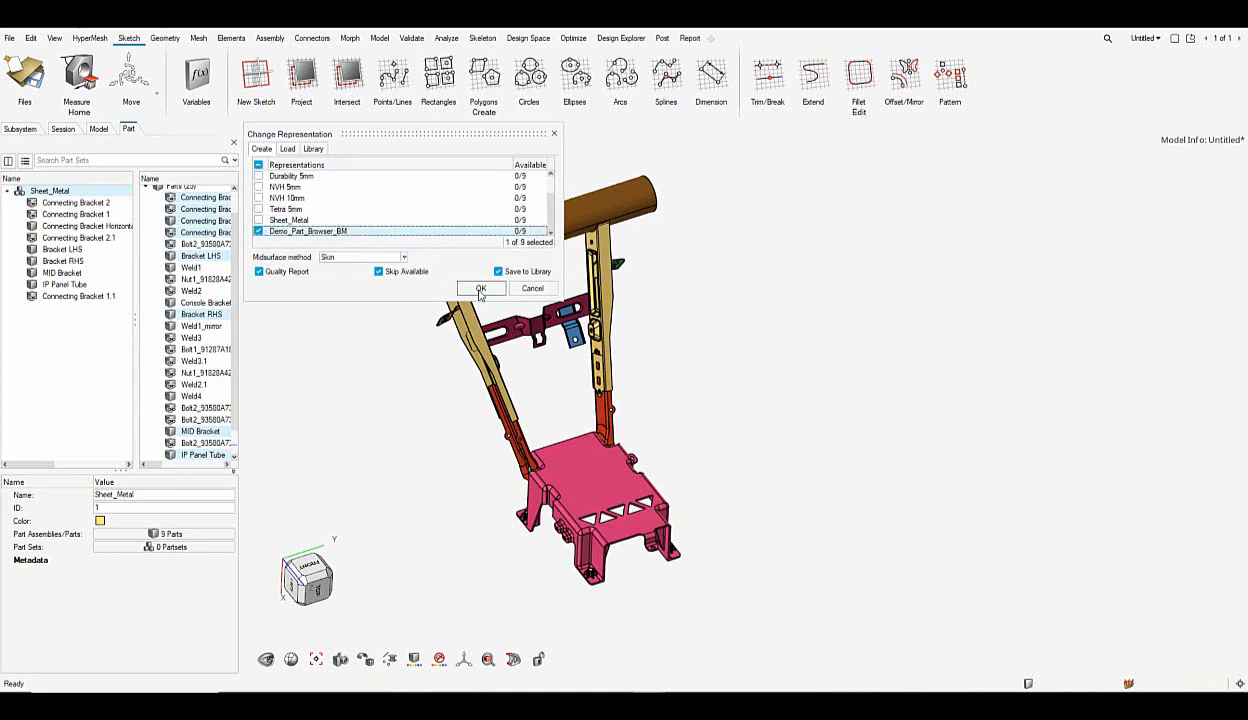
pyautogui.click(481, 288)
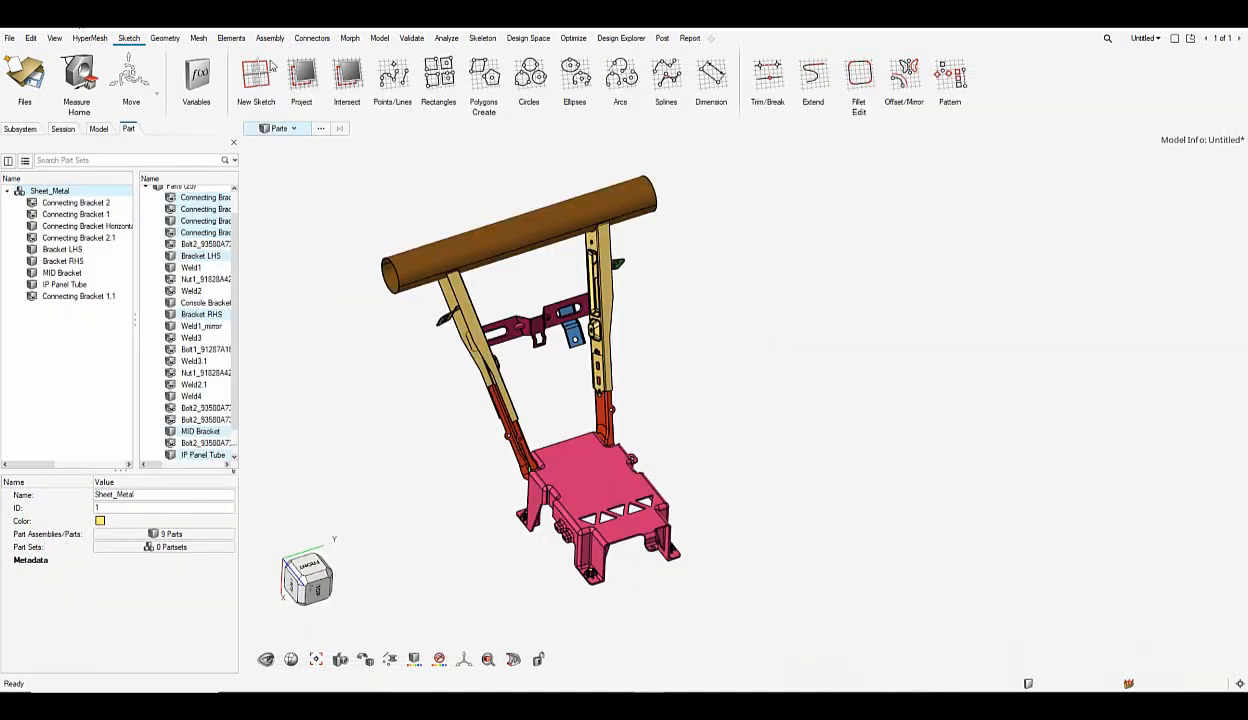
# Browse the Fillets and Holes 2D meshing parameters, then cancel and dismiss the criteria browser
pyautogui.click(198, 38)
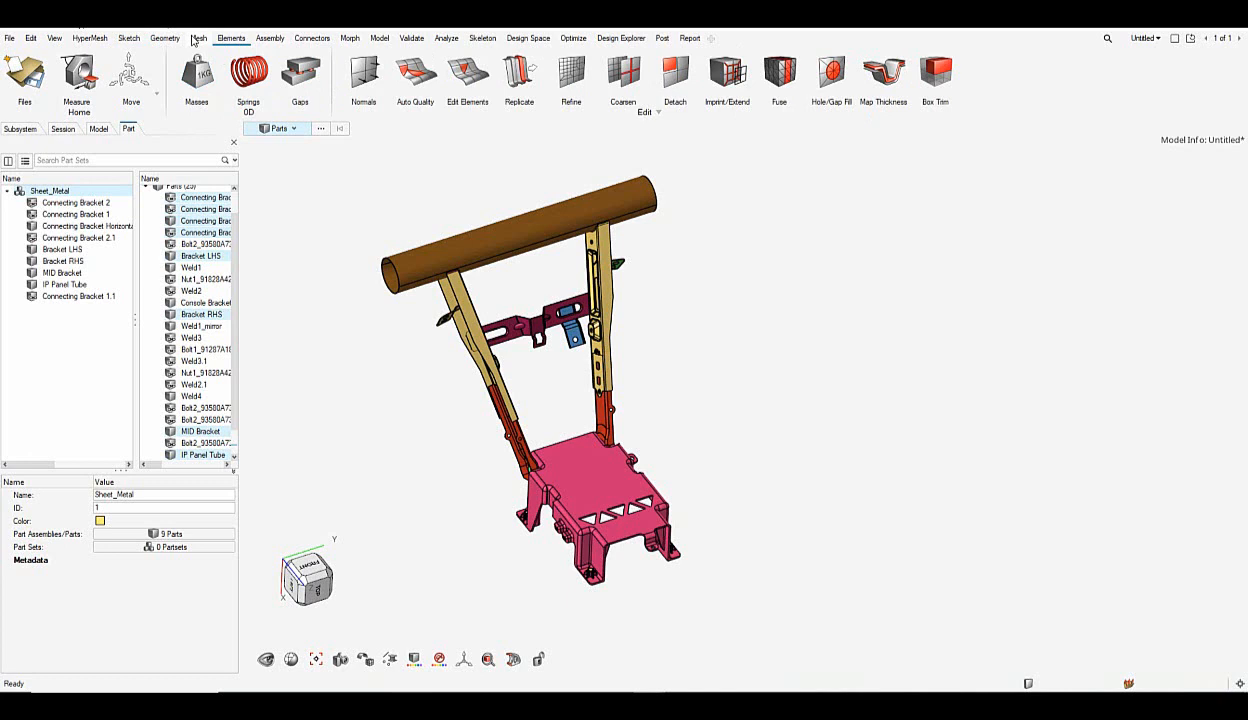
pyautogui.click(198, 38)
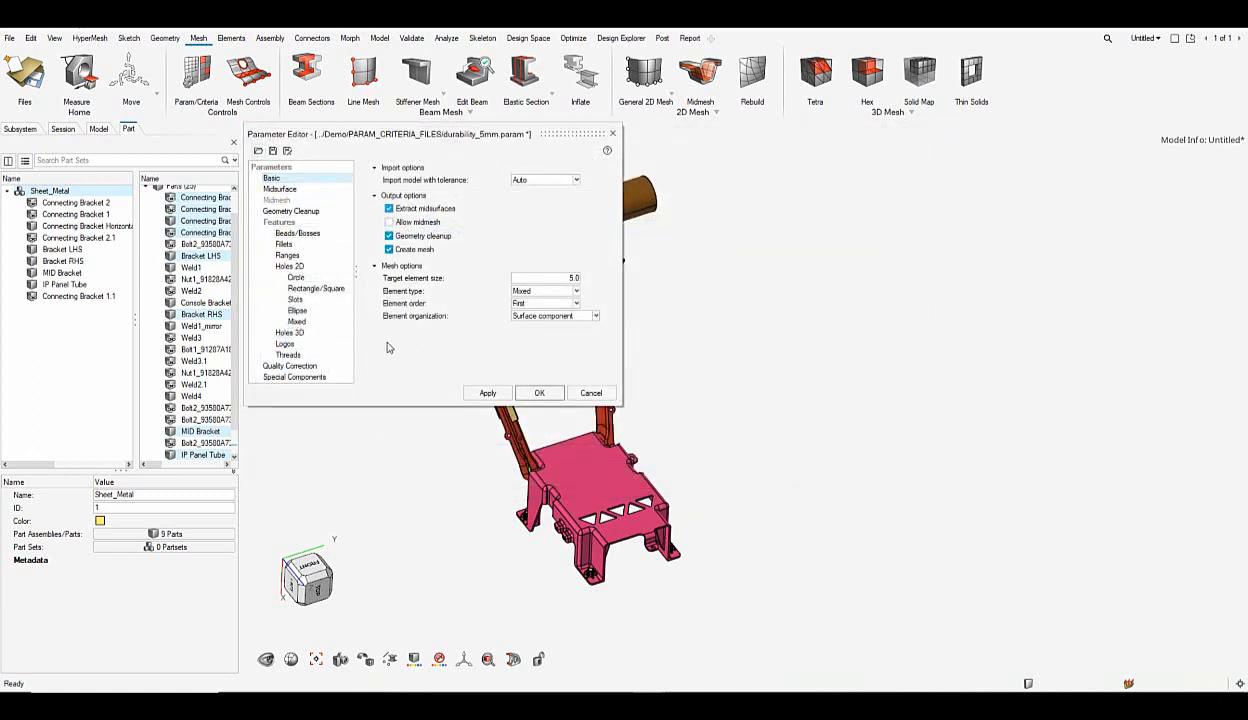
pyautogui.click(284, 244)
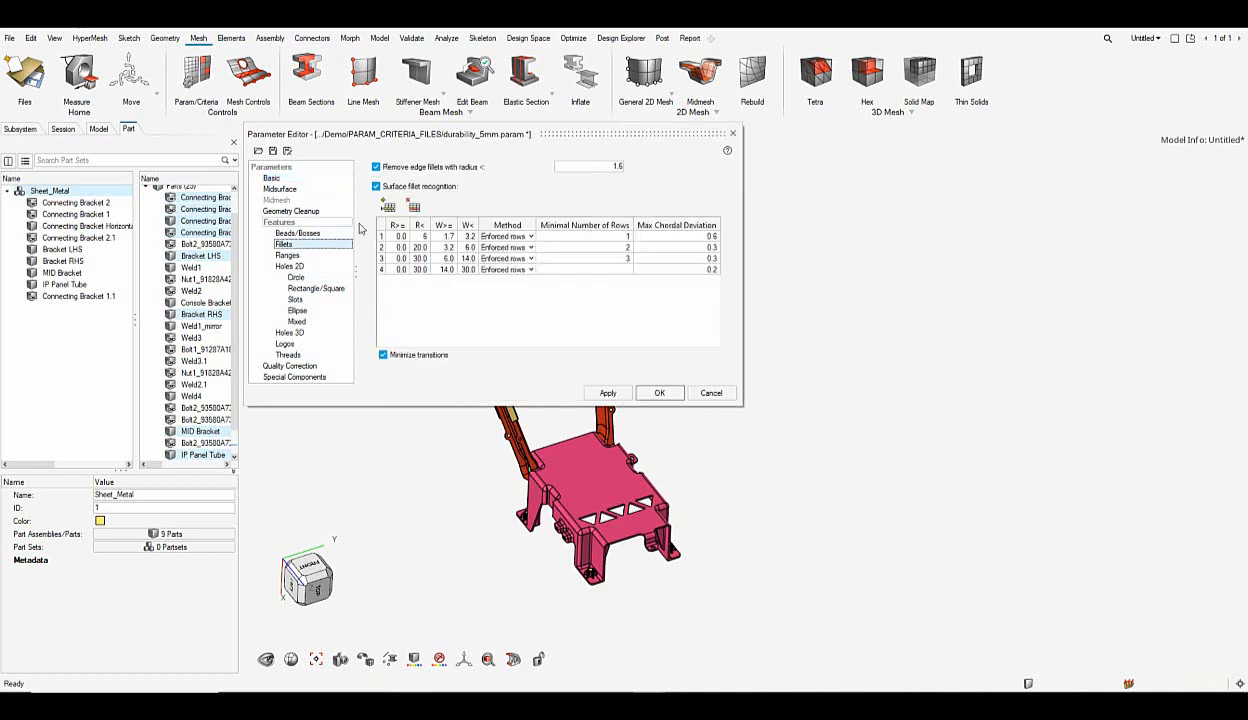
pyautogui.click(289, 266)
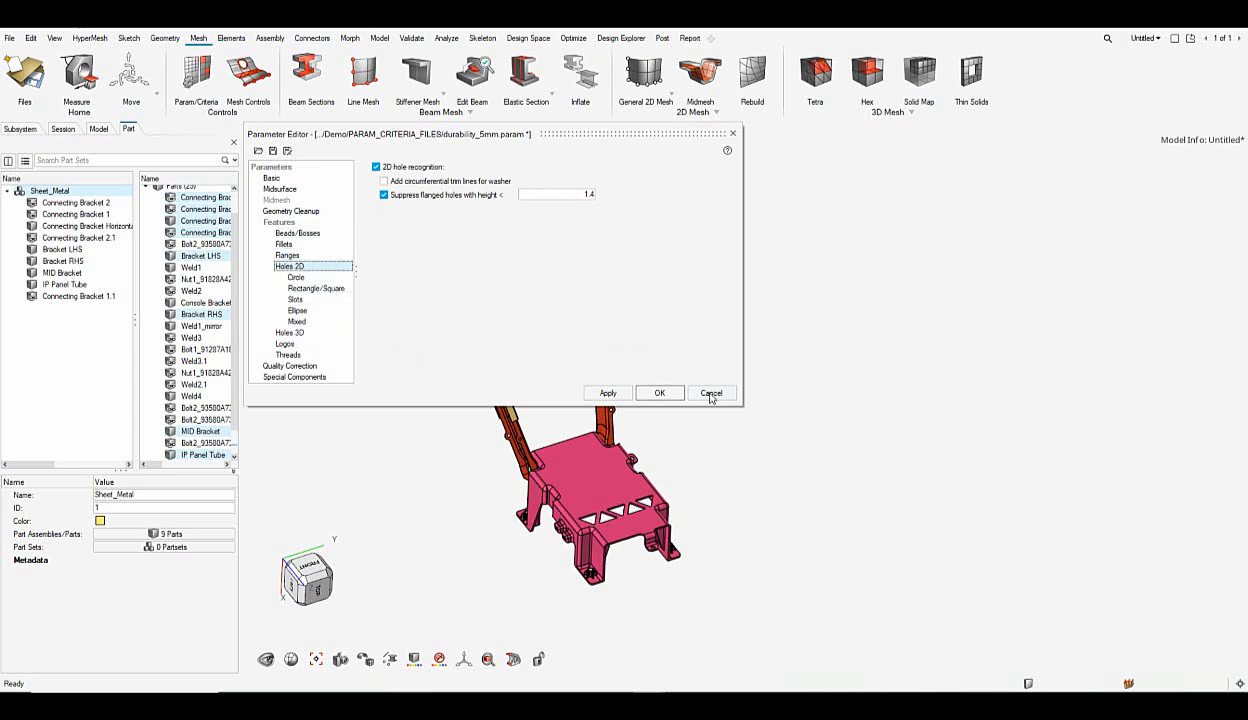
pyautogui.click(711, 392)
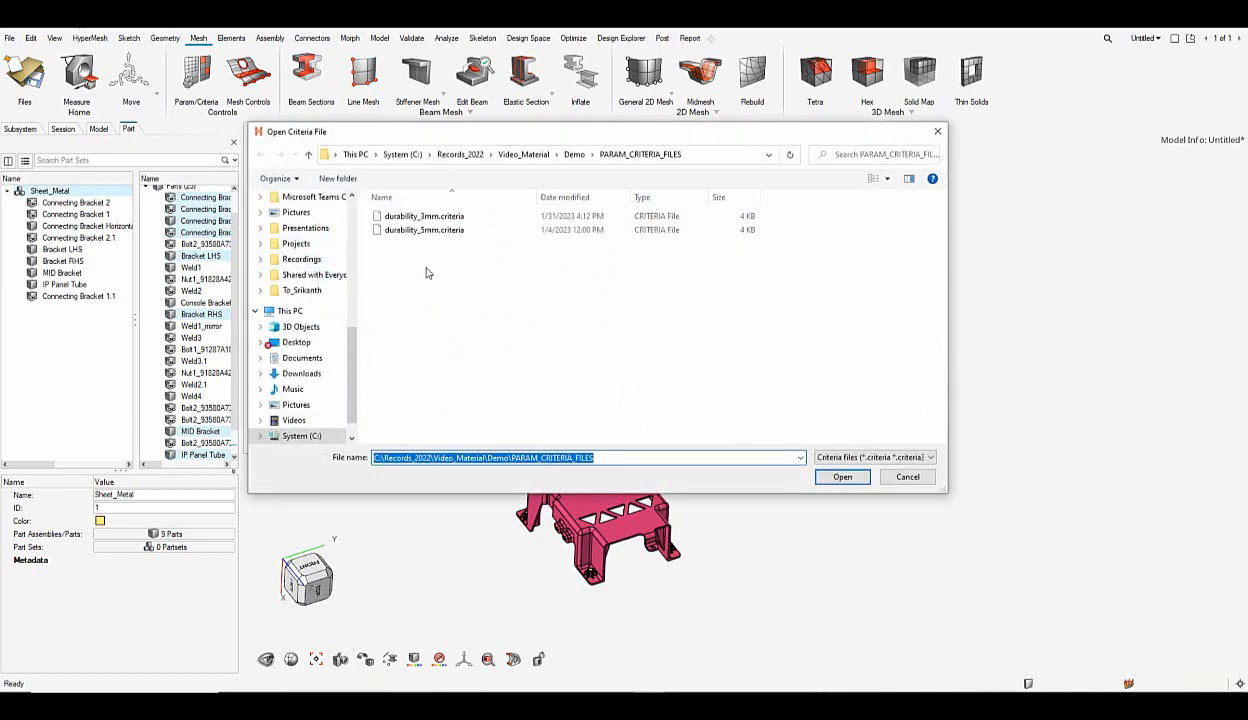
pyautogui.click(842, 477)
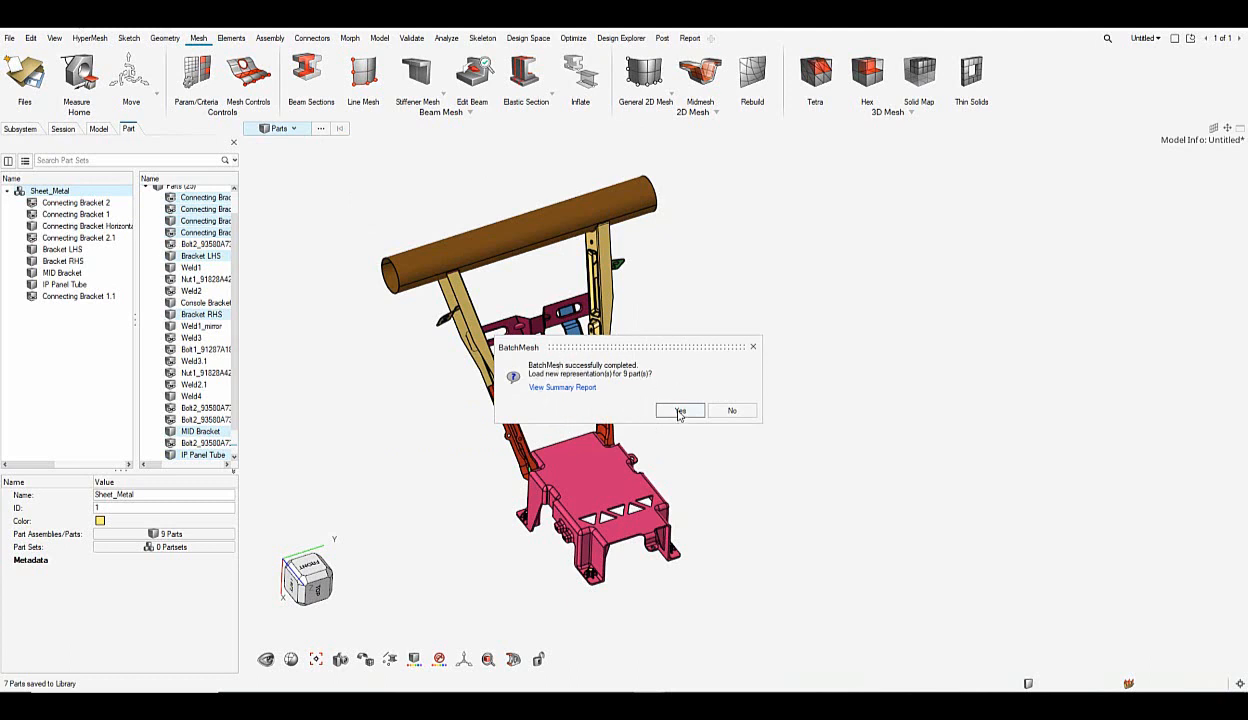
# Load the nine meshed part representations and display only the meshed elements
pyautogui.click(680, 410)
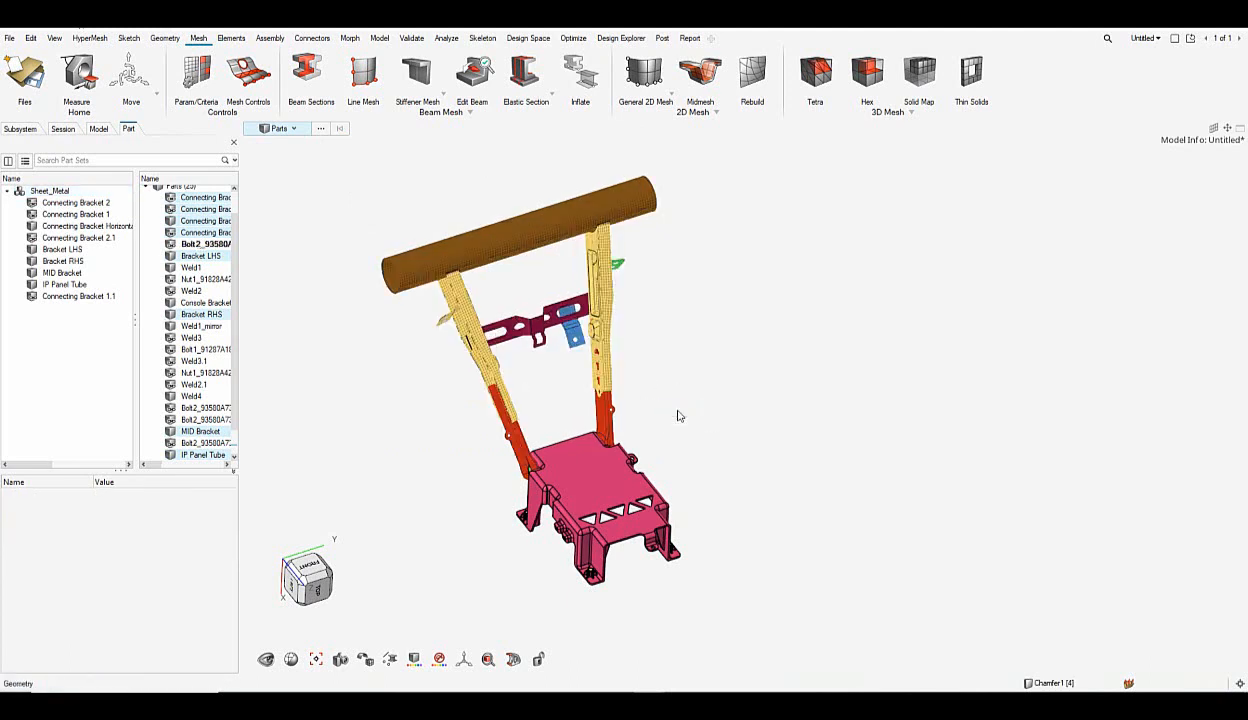
pyautogui.moveTo(678, 416); pyautogui.dragTo(723, 400)
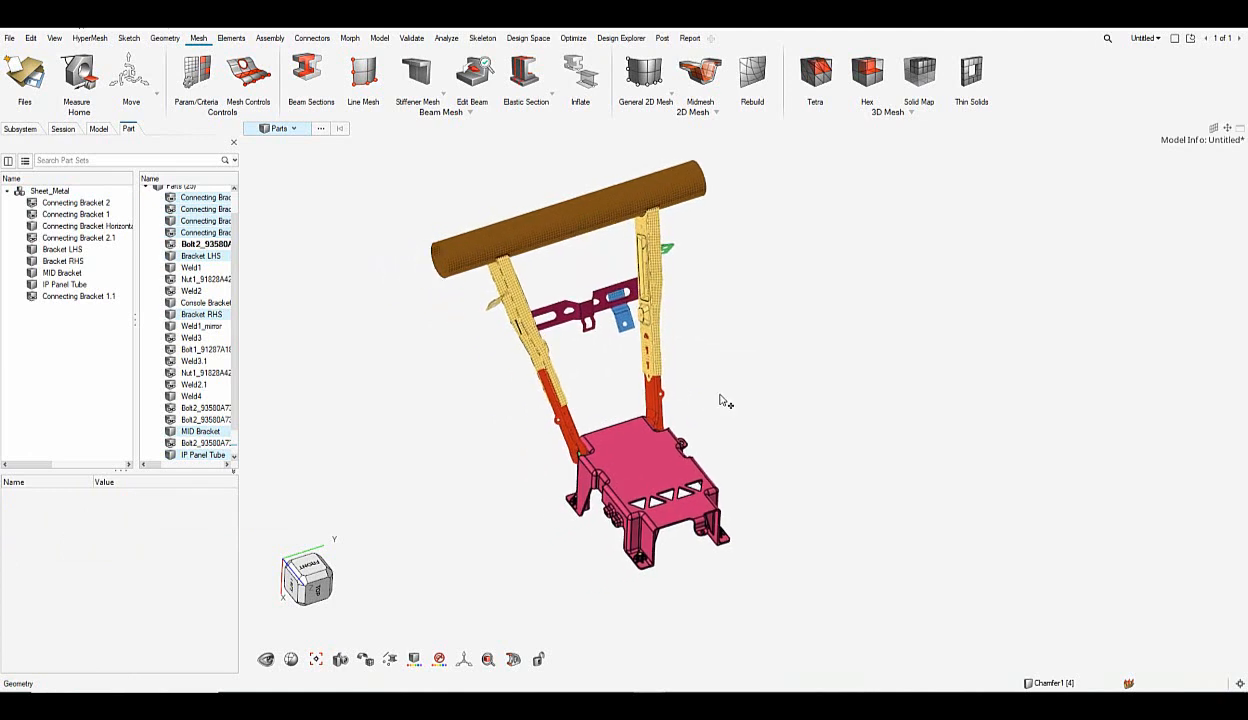
pyautogui.click(367, 658)
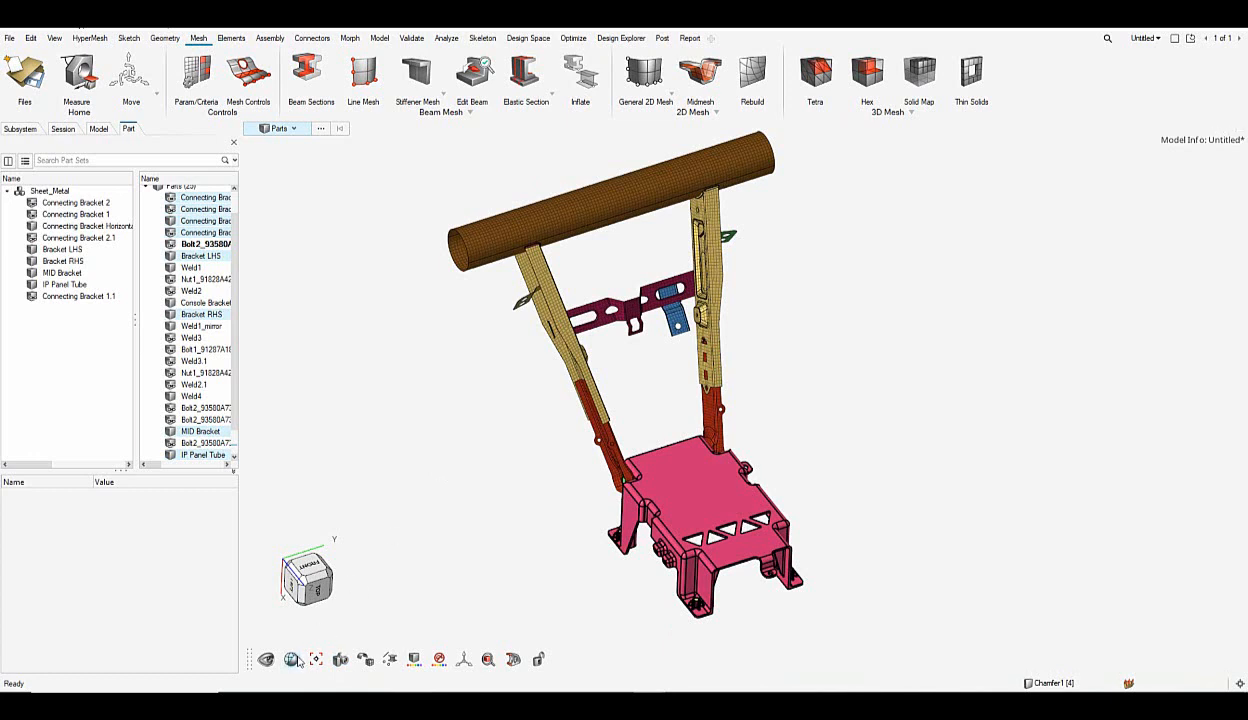
pyautogui.click(266, 659)
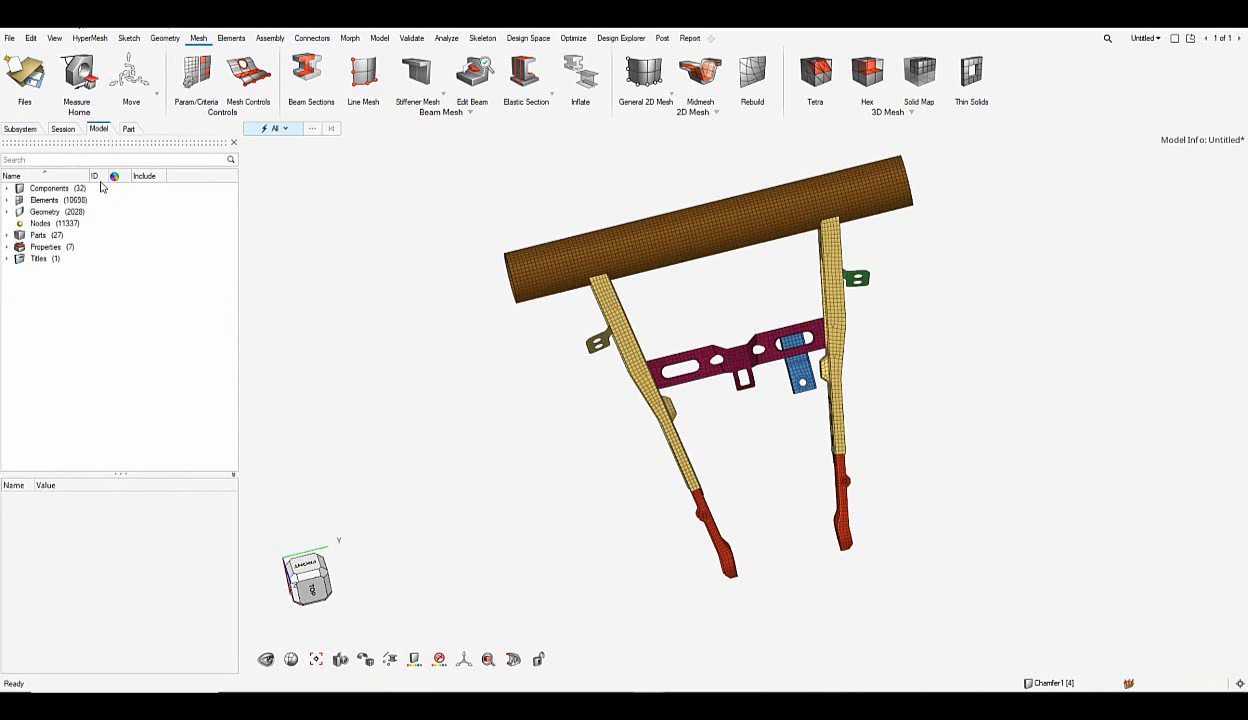
# List and select the seven auto-created PSHELL properties in the Properties browser, rotating the assembly to inspect it
pyautogui.click(7, 247)
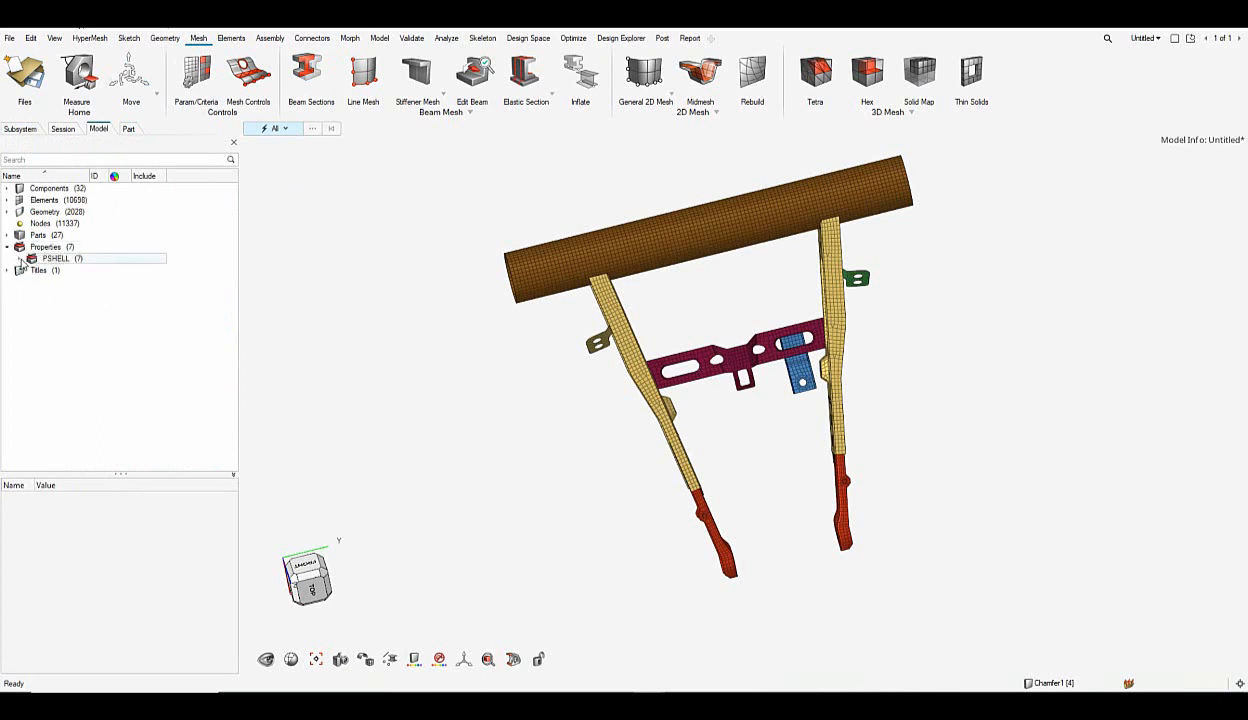
pyautogui.click(18, 258)
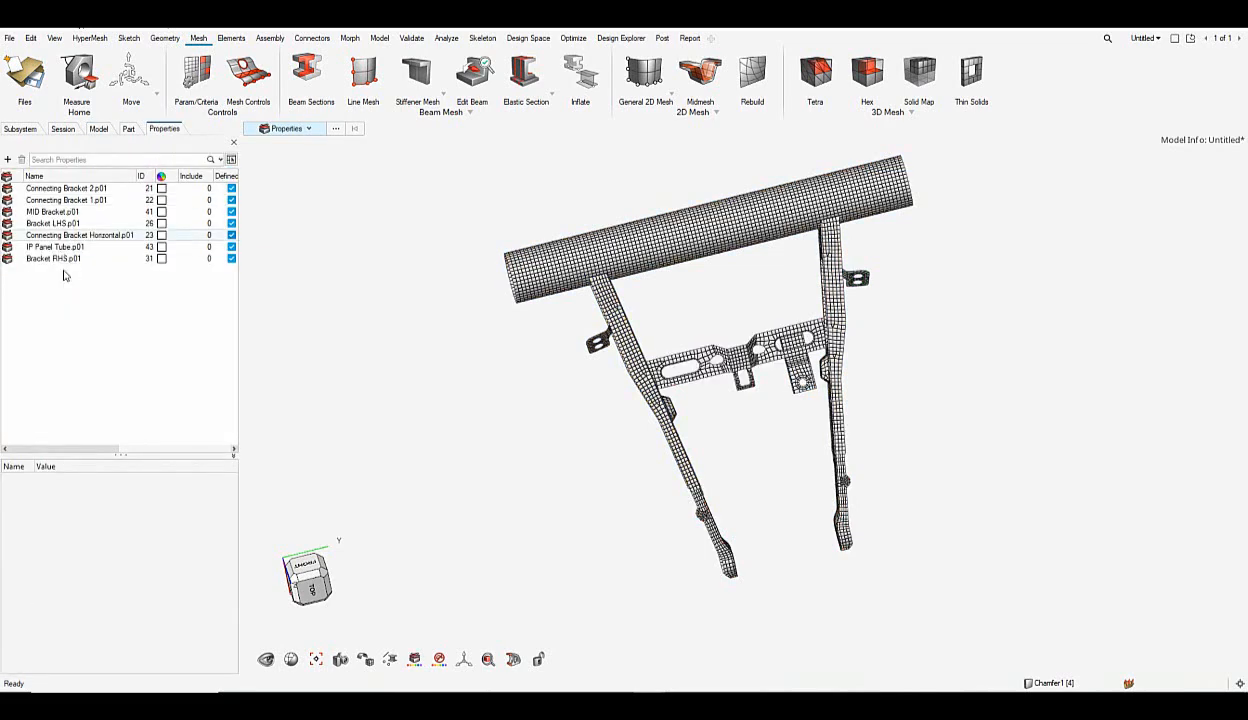
pyautogui.click(66, 188)
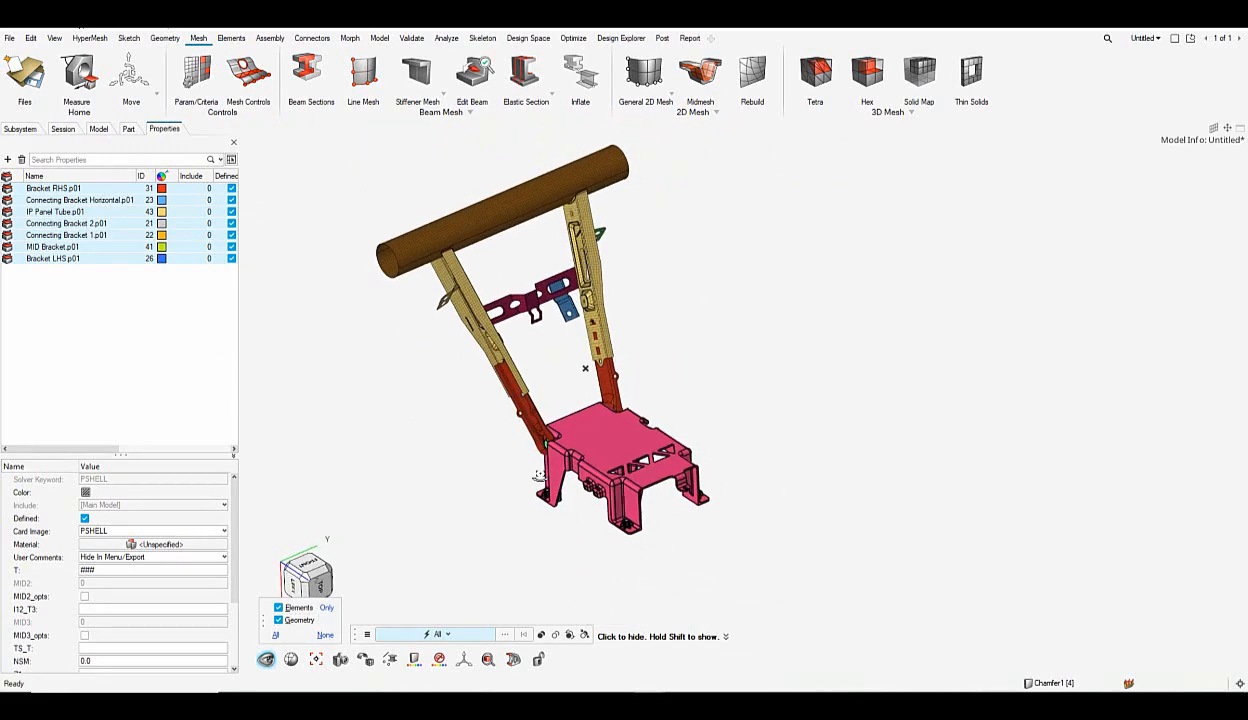
pyautogui.moveTo(585, 368); pyautogui.dragTo(415, 460)
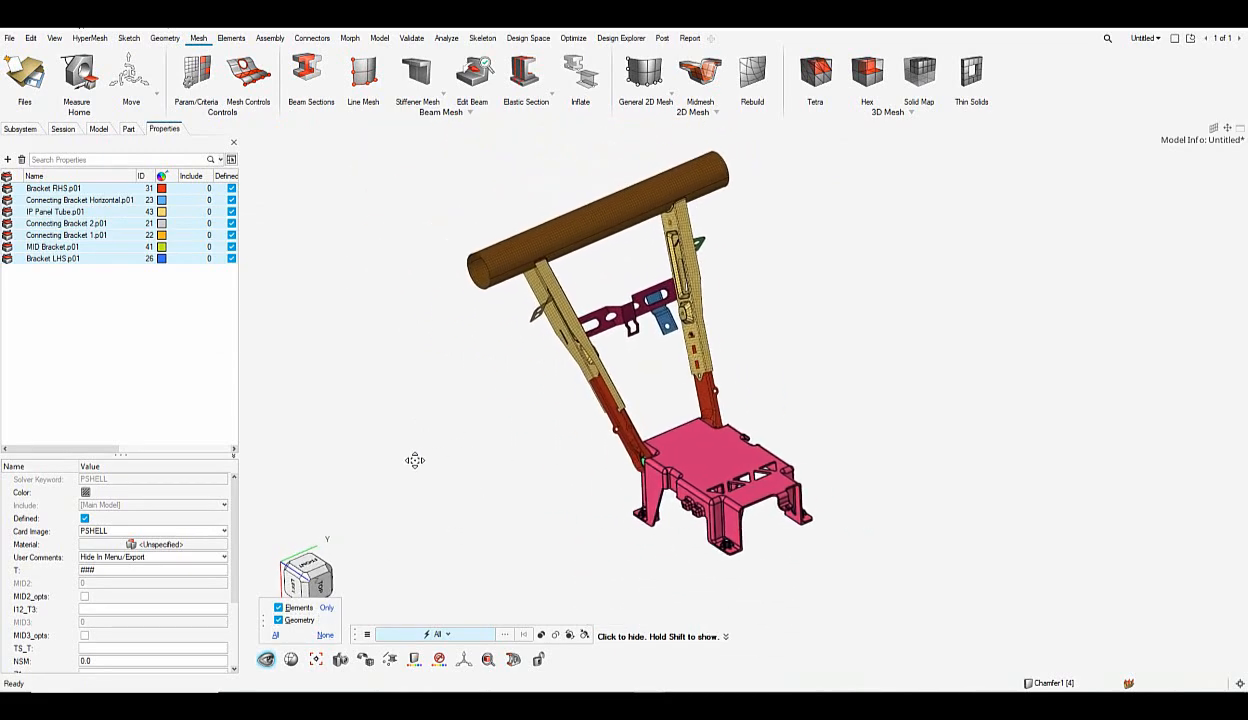
pyautogui.moveTo(415, 460); pyautogui.dragTo(630, 545)
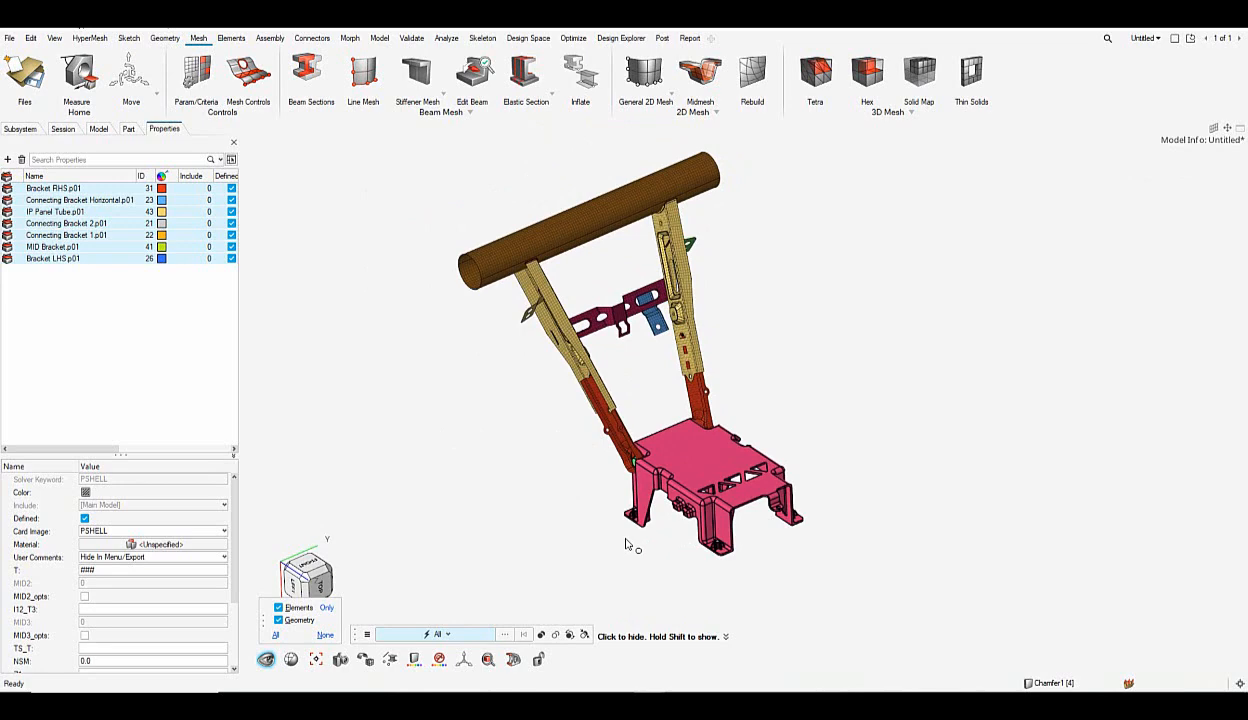